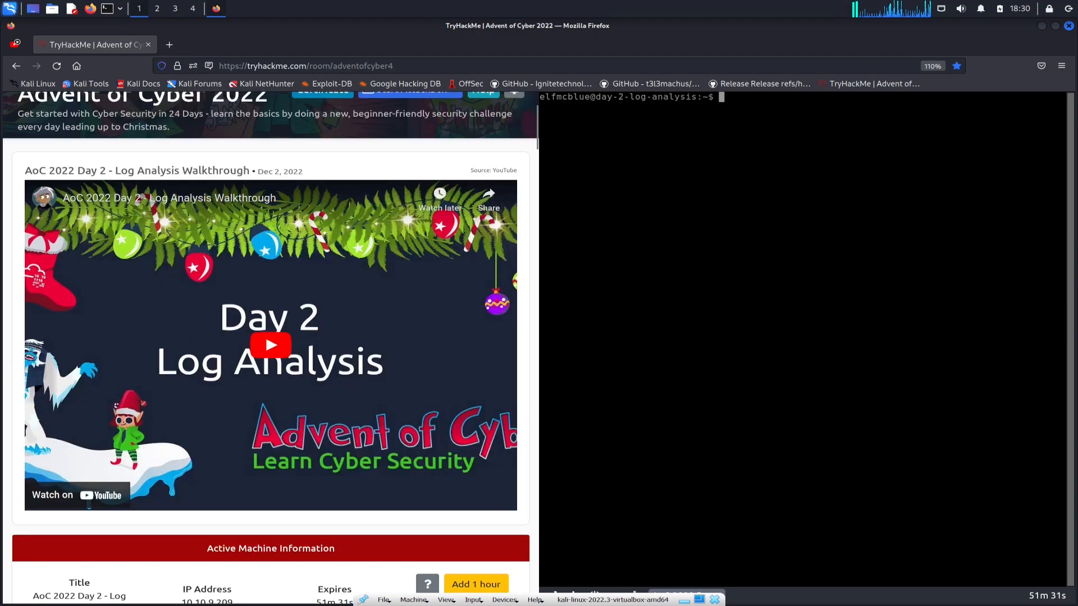
Step: Scroll through the Day 2 task reading material down to the log-analysis questions
scroll("down", 3)
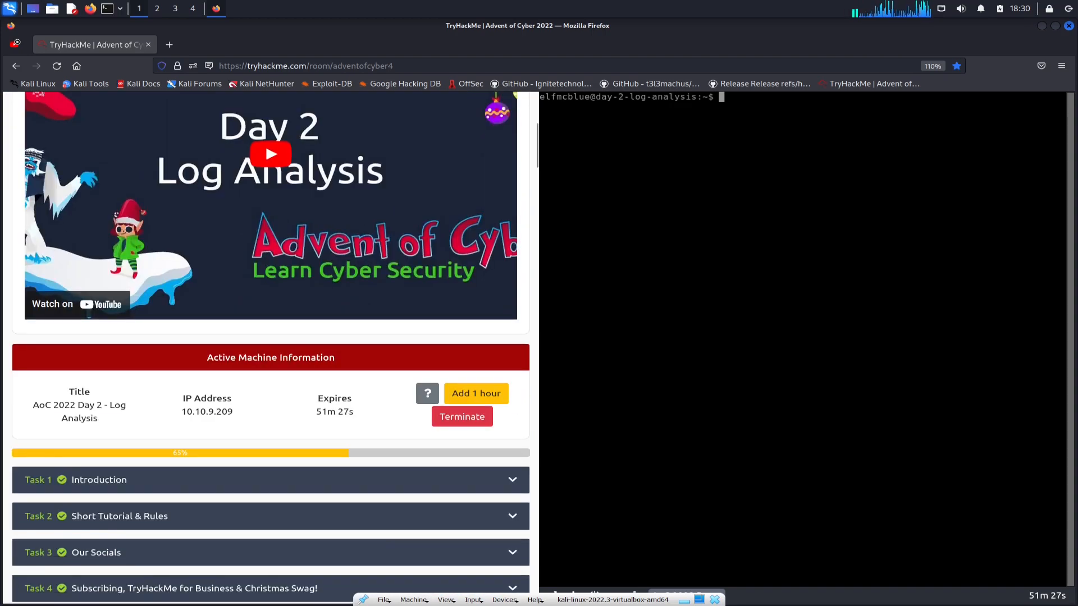
scroll("down", 3)
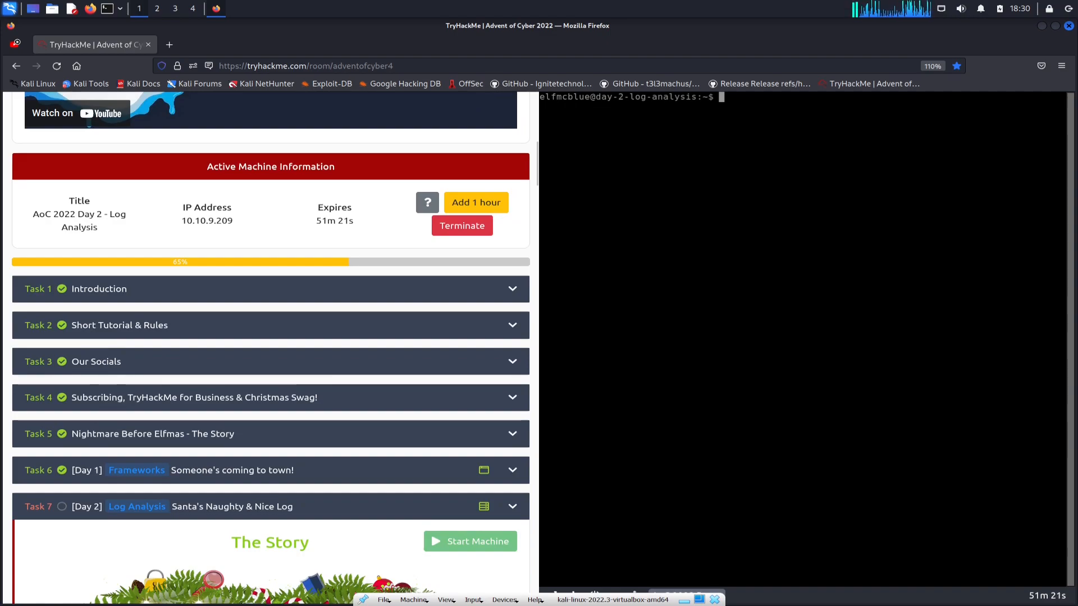
scroll("down", 3)
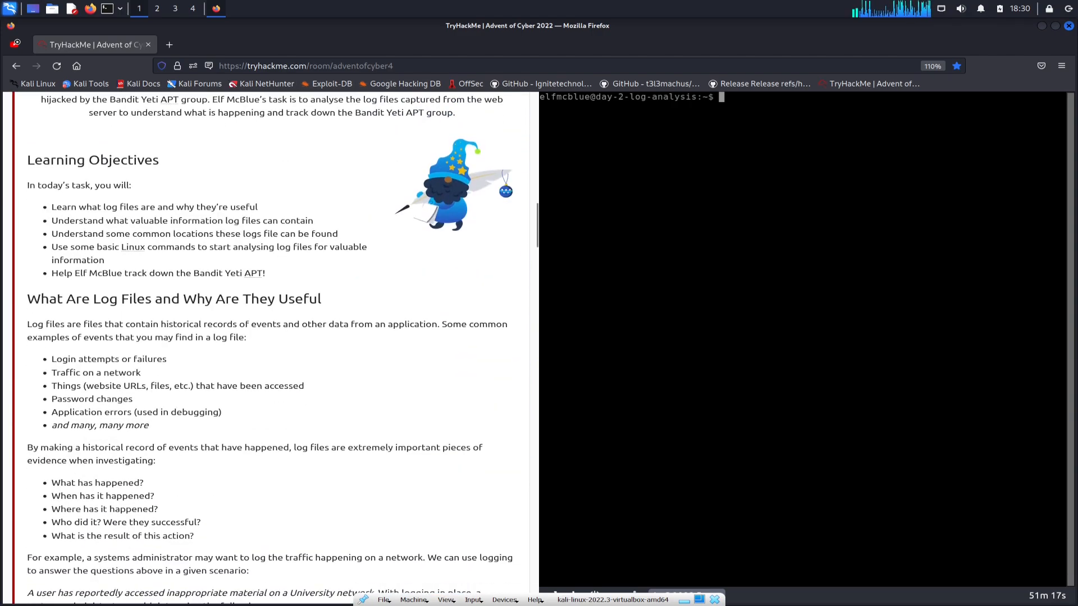
scroll("down", 3)
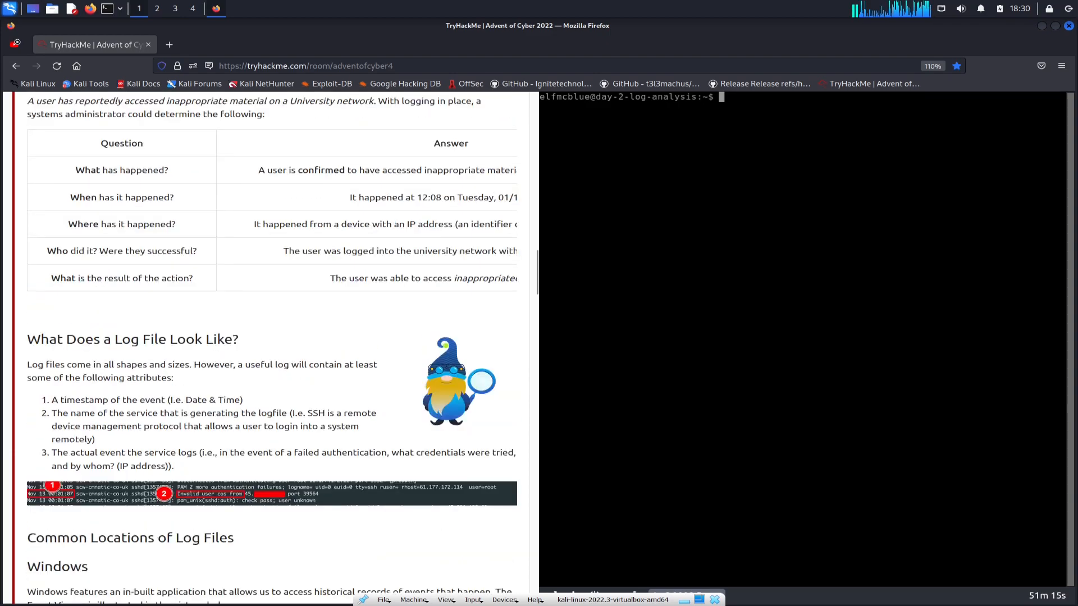
scroll("up", 3)
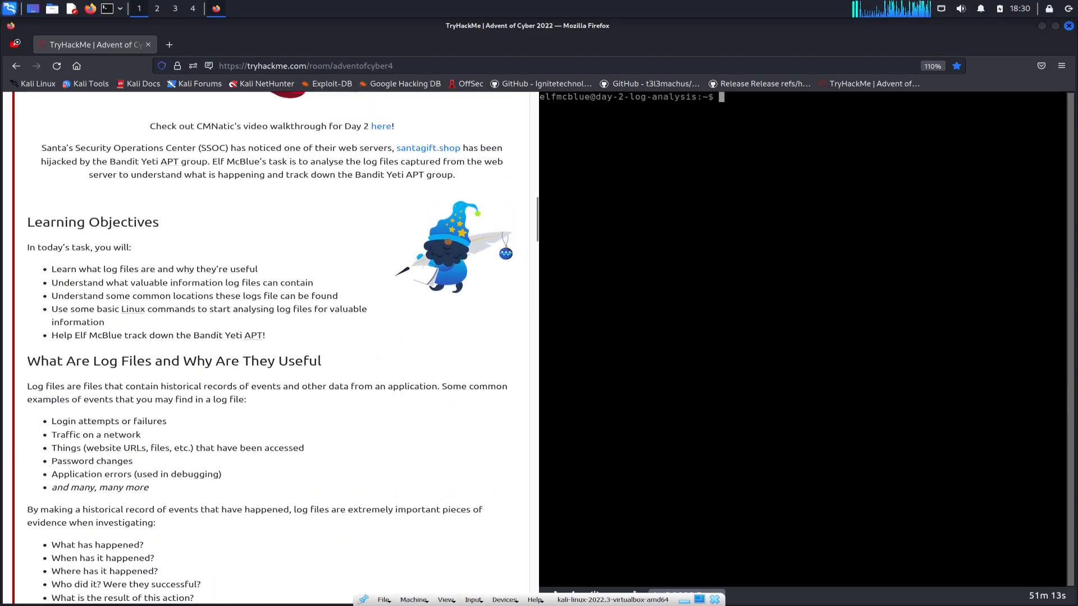
scroll("down", 3)
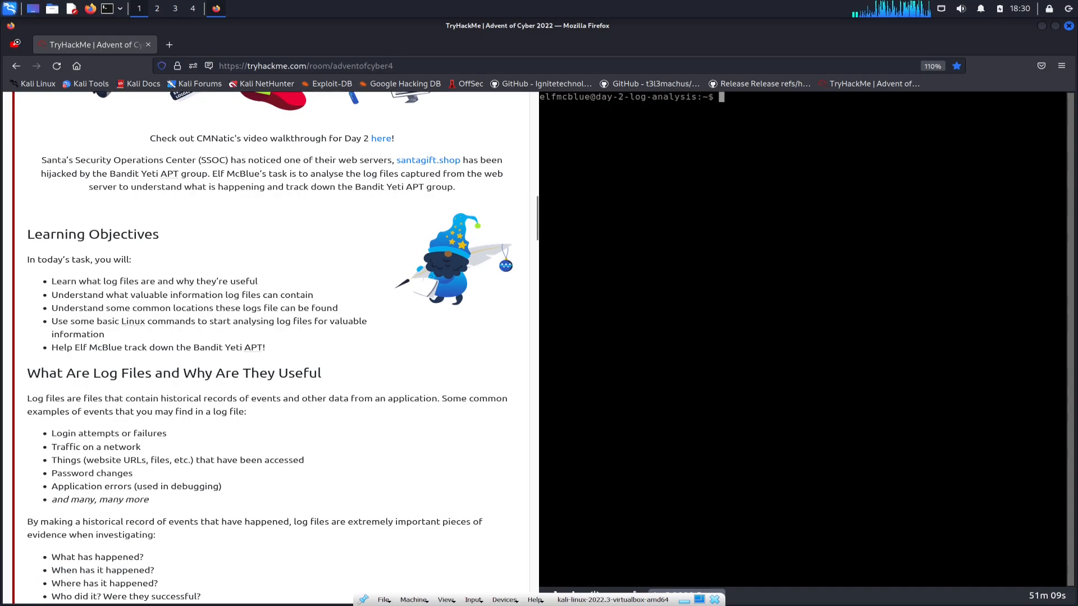
scroll("down", 3)
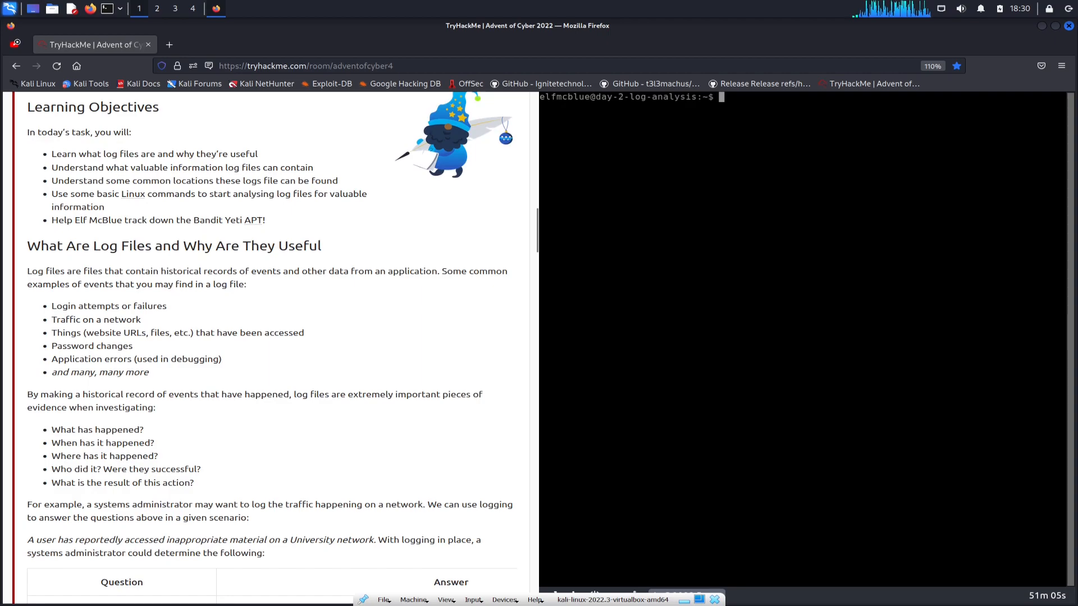
scroll("down", 3)
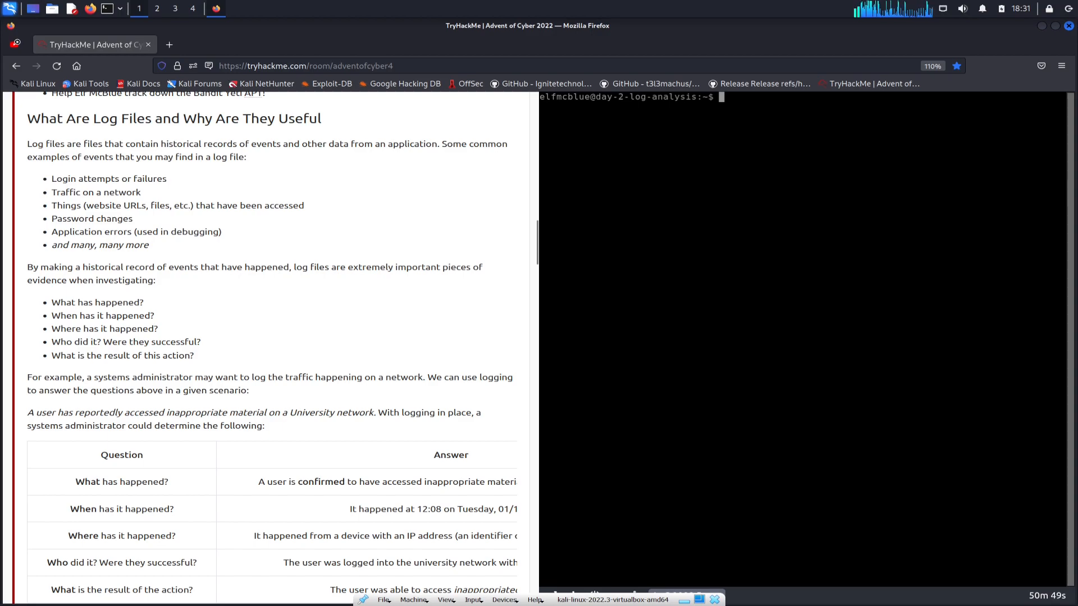
scroll("down", 3)
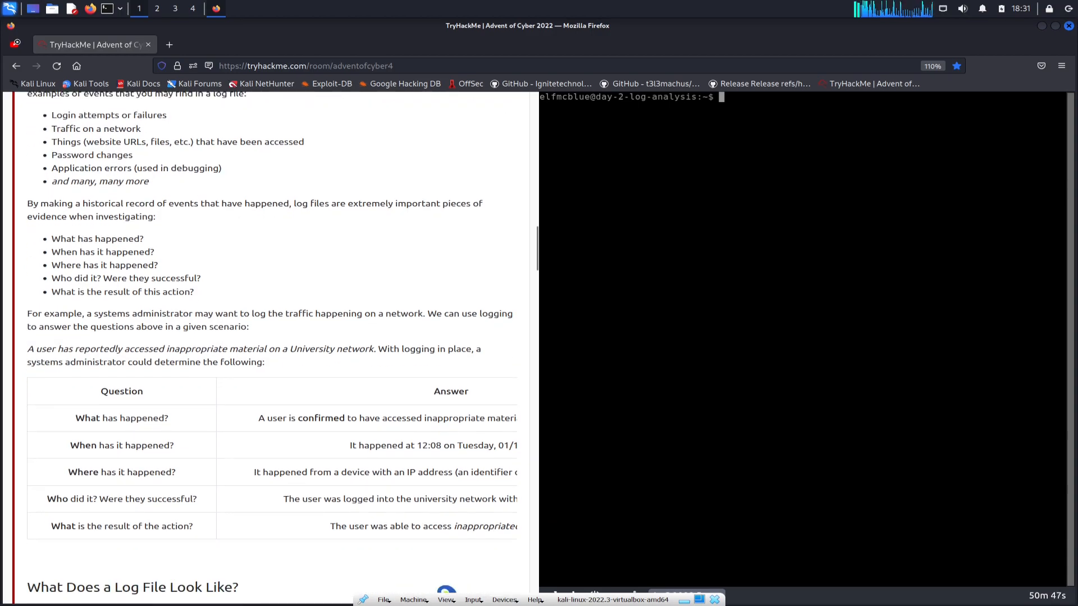
scroll("down", 3)
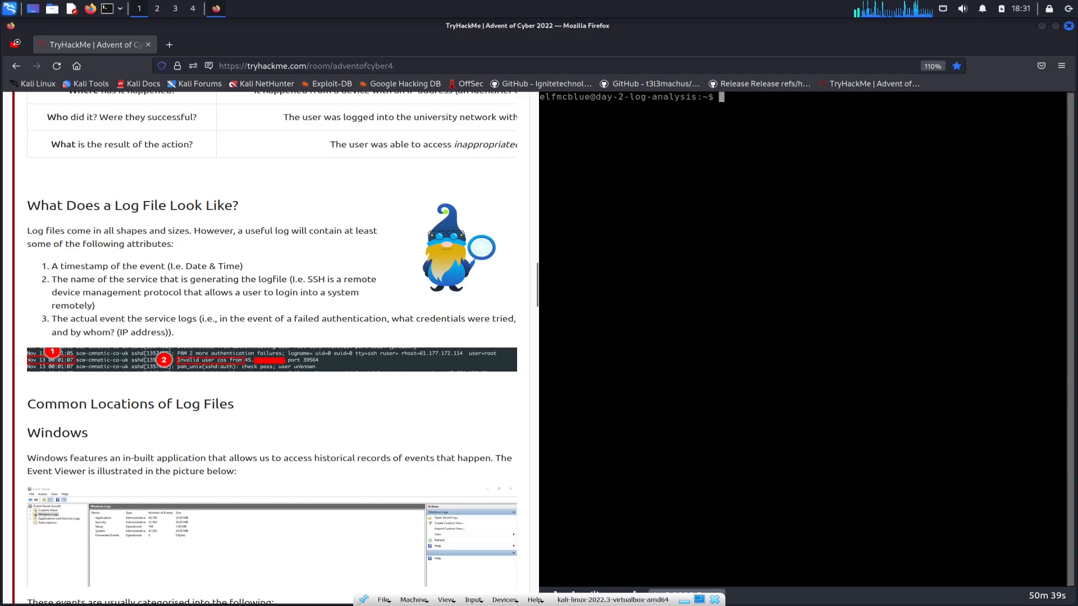
scroll("down", 3)
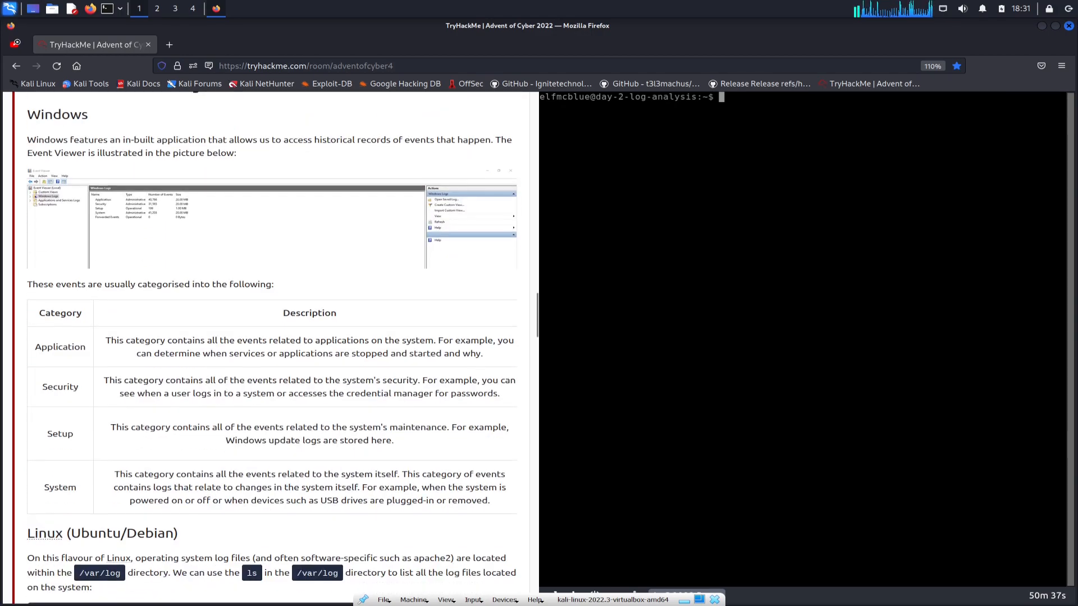
scroll("down", 3)
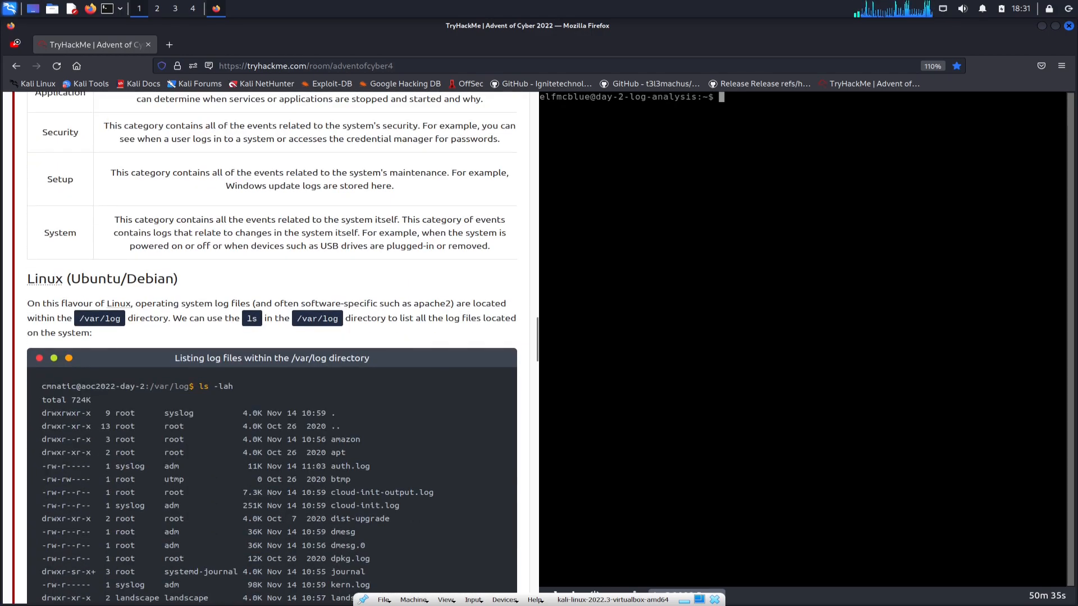
scroll("down", 3)
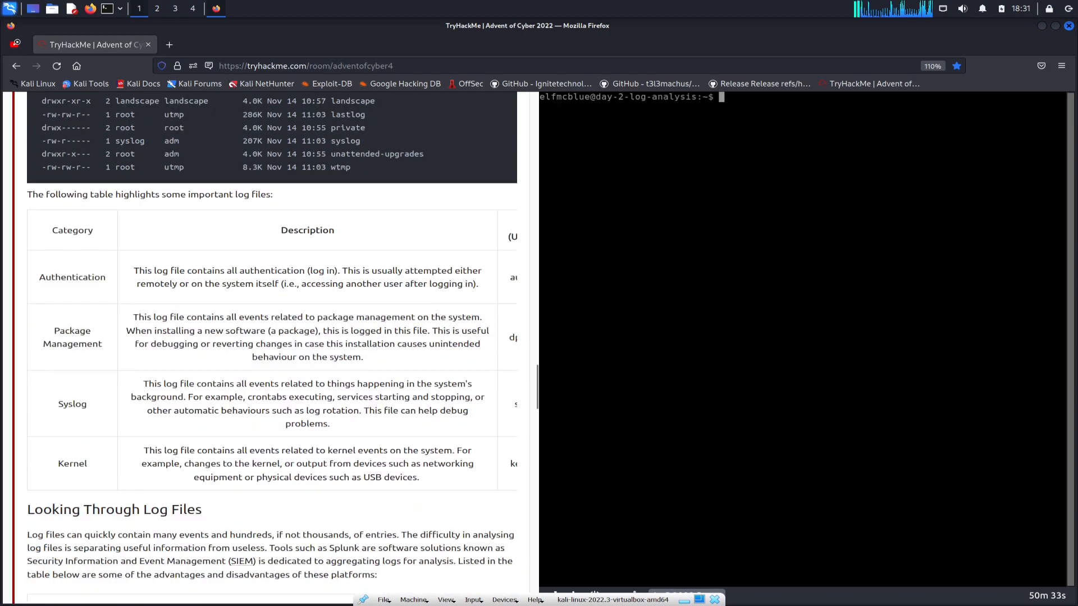
scroll("down", 3)
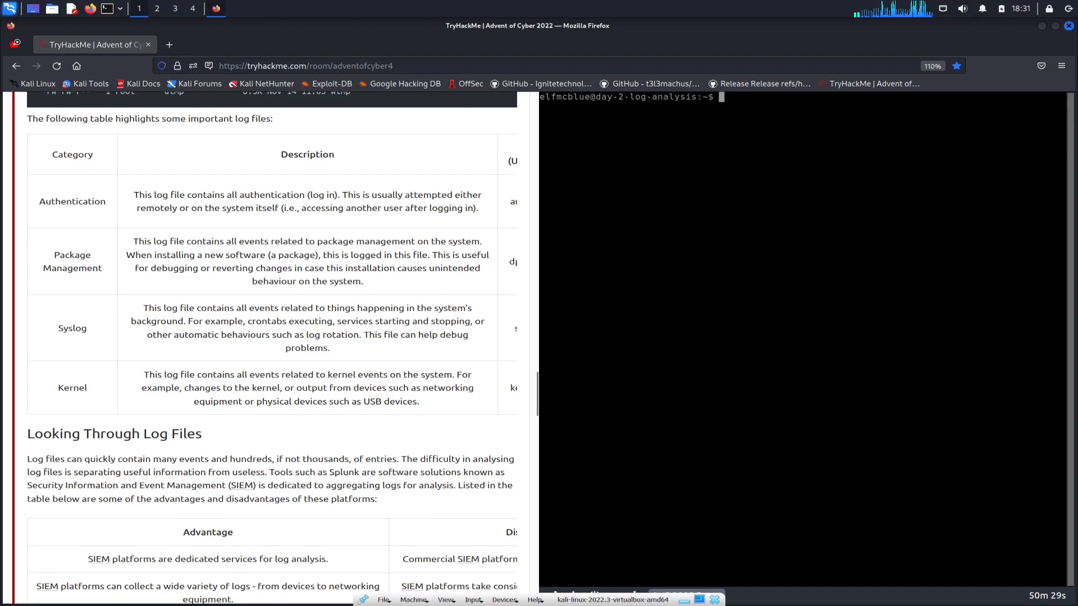
scroll("down", 3)
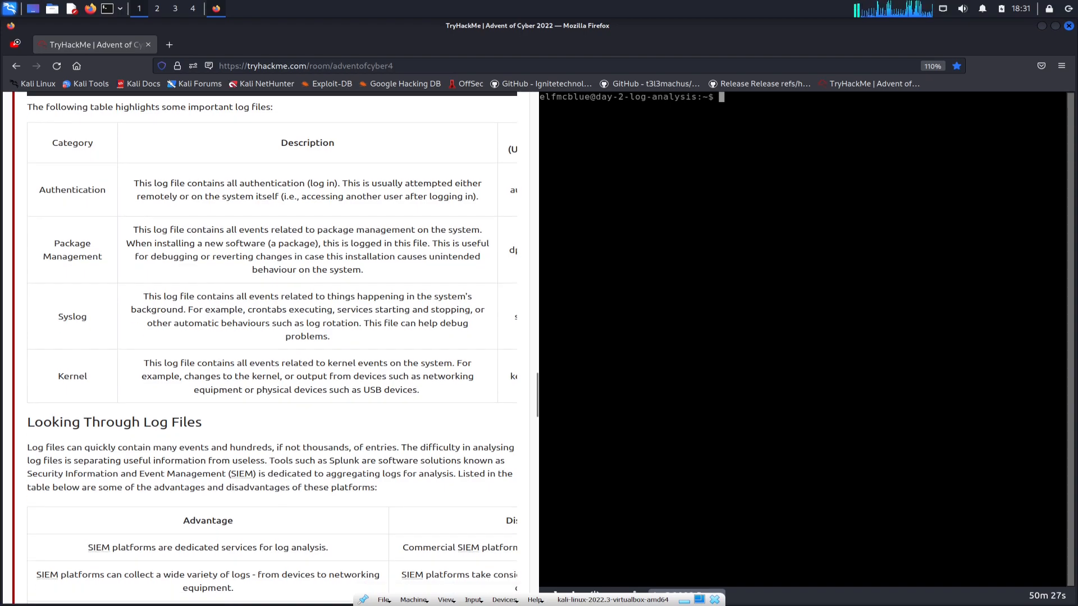
scroll("down", 3)
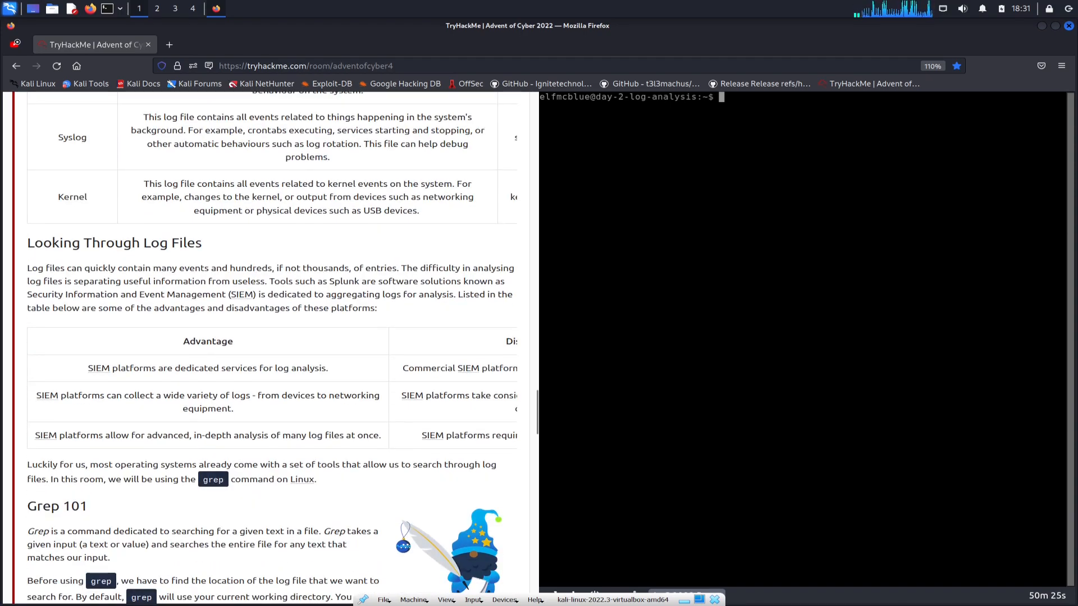
scroll("down", 3)
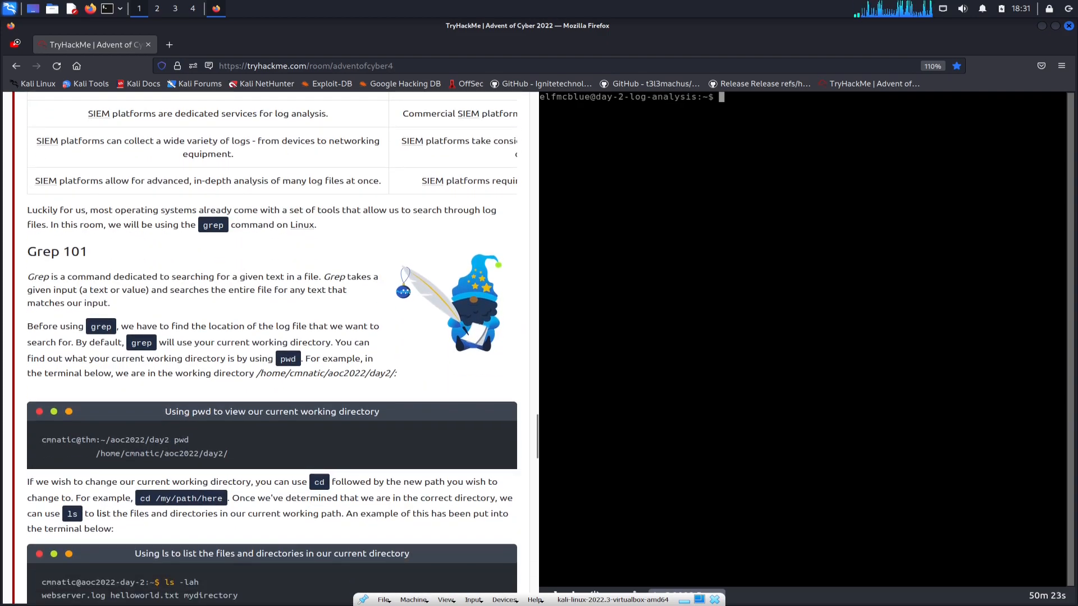
scroll("down", 3)
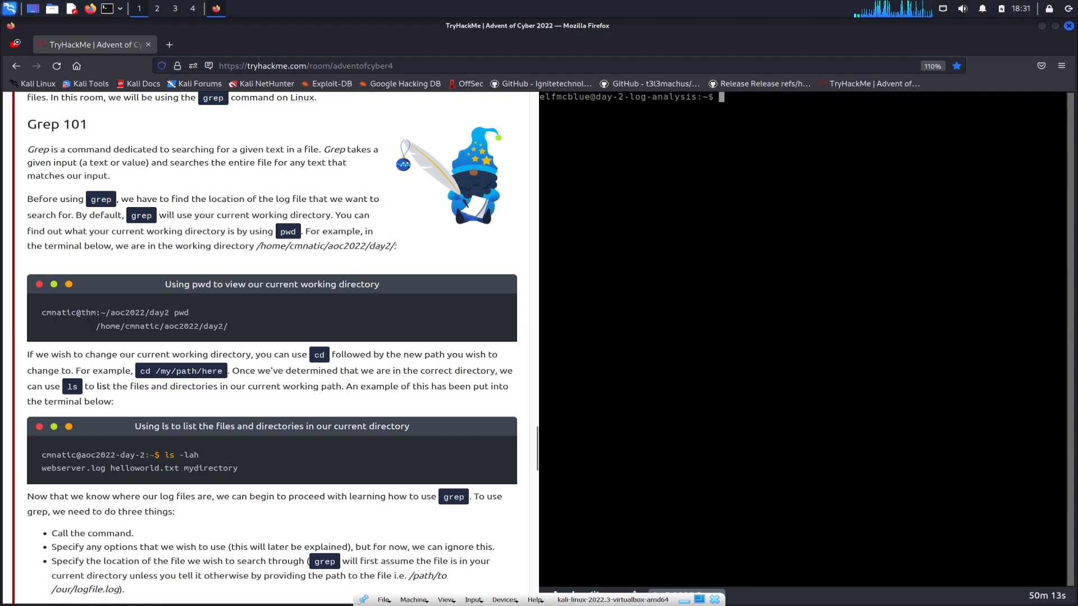
scroll("down", 3)
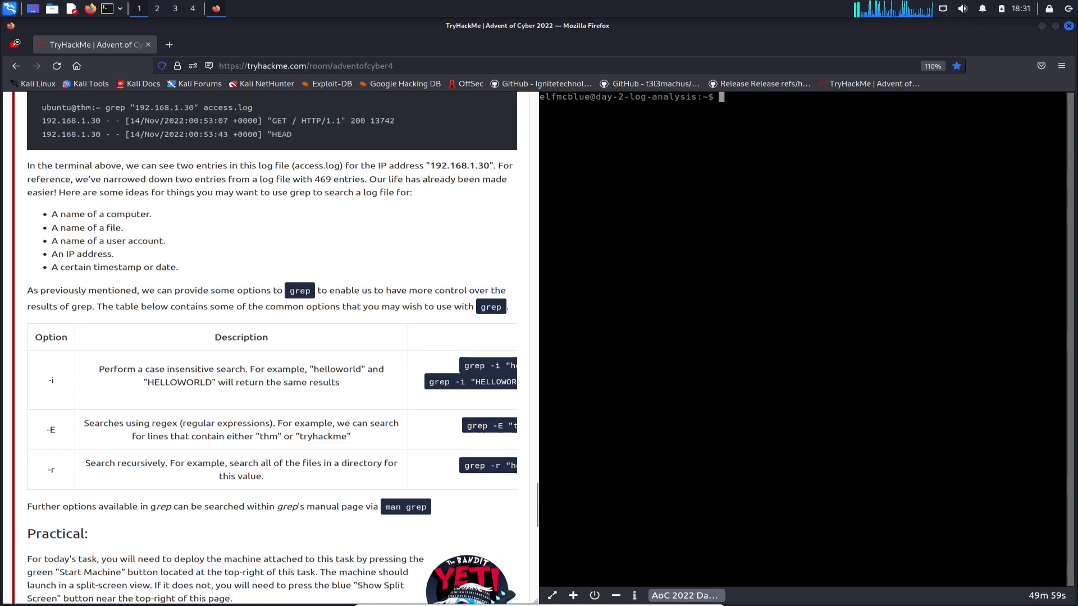
scroll("down", 3)
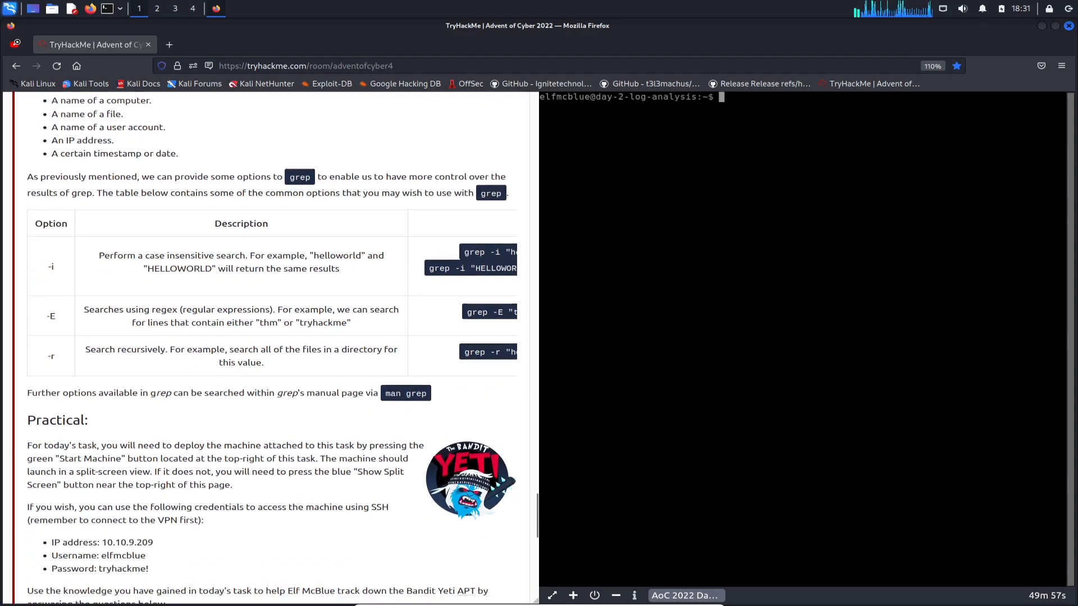
scroll("down", 3)
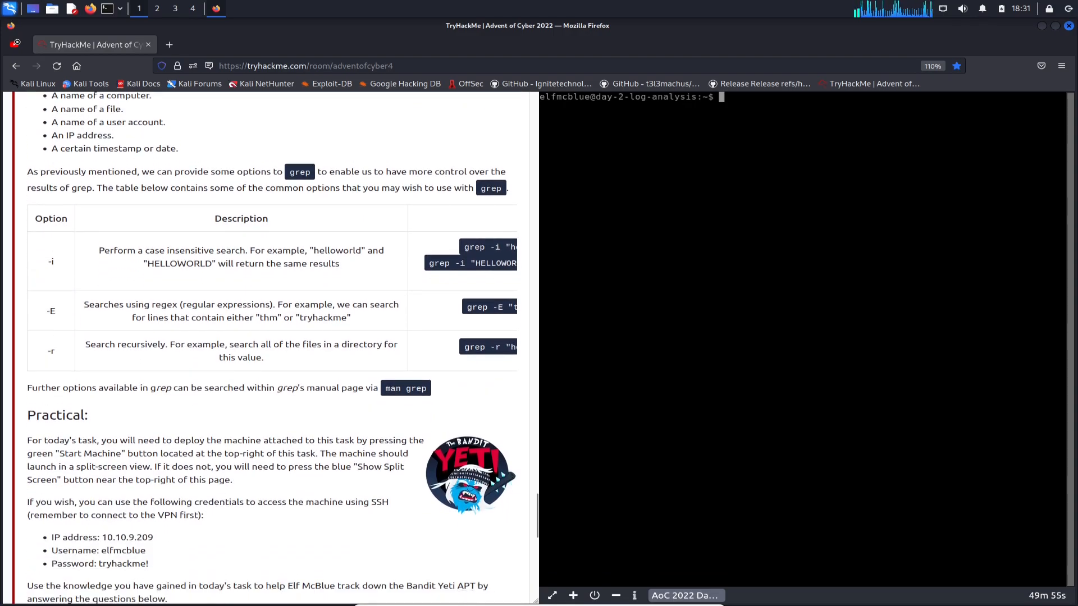
scroll("down", 3)
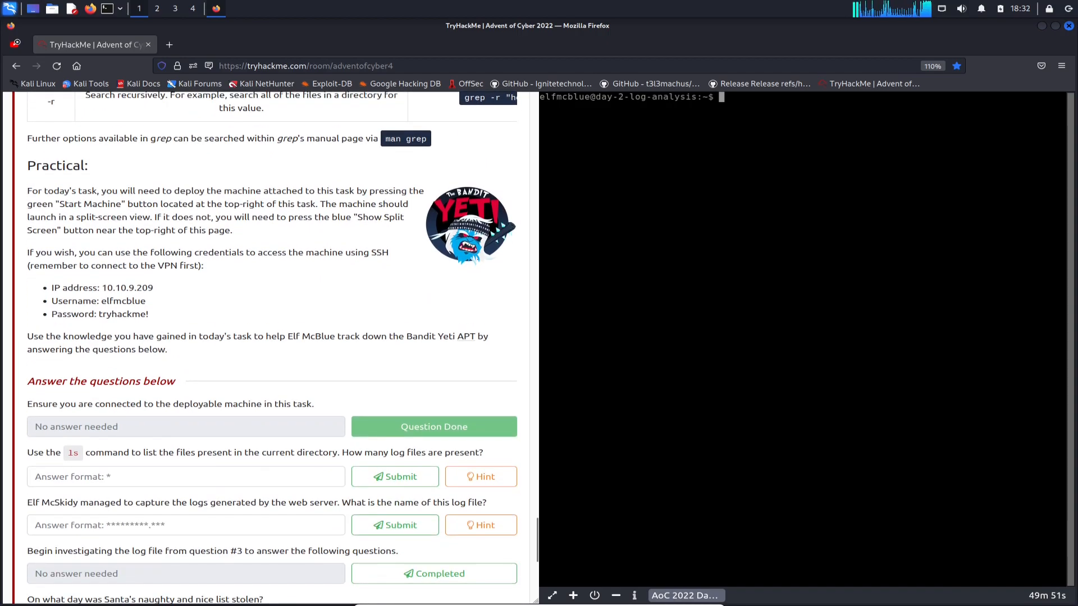
Step: Run ls in the machine terminal and answer 2 log files, marked correct
left_click(185, 476)
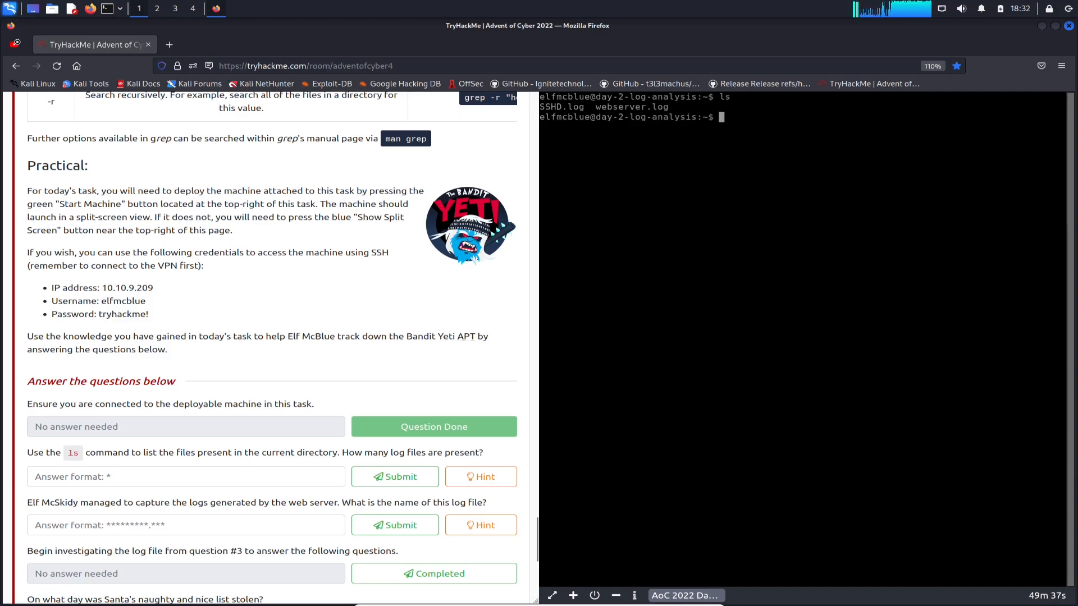
type("2")
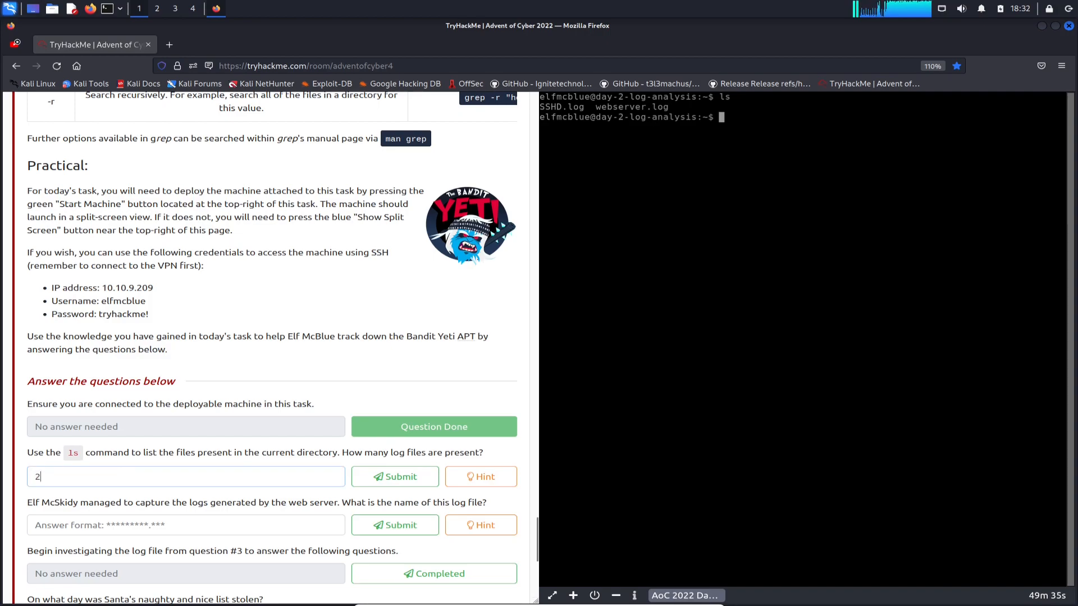
left_click(394, 476)
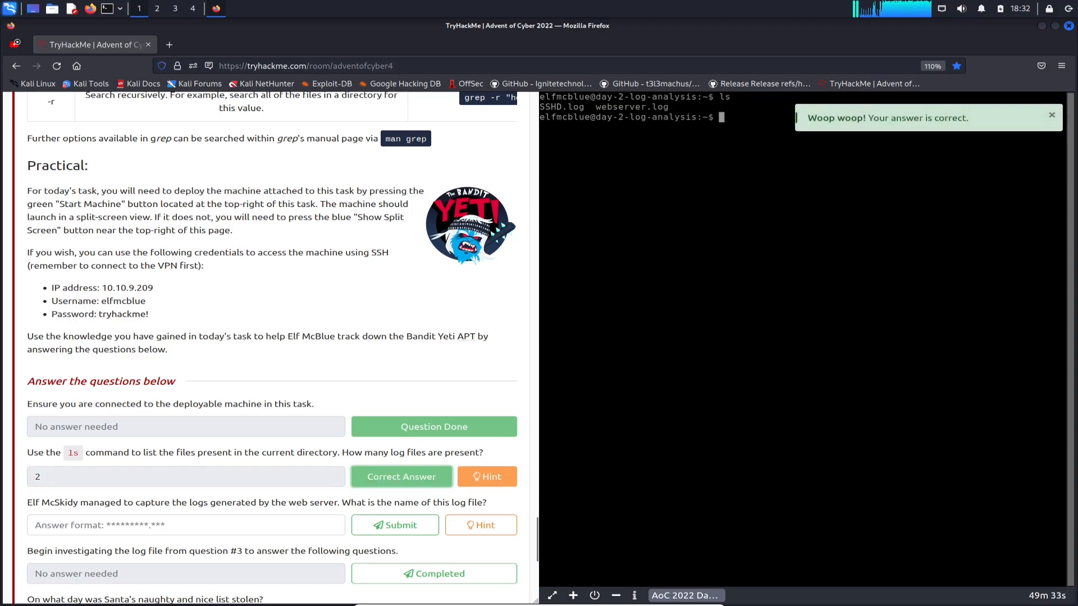
scroll("down", 3)
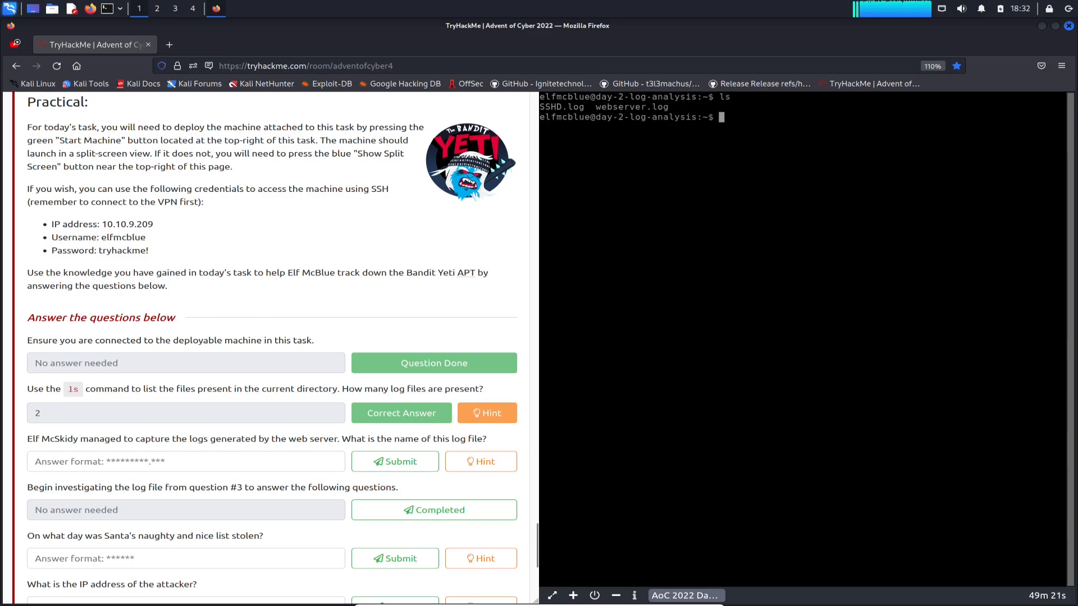
Step: Answer webserver.log as the web server's log file name, marked correct
left_click(185, 461)
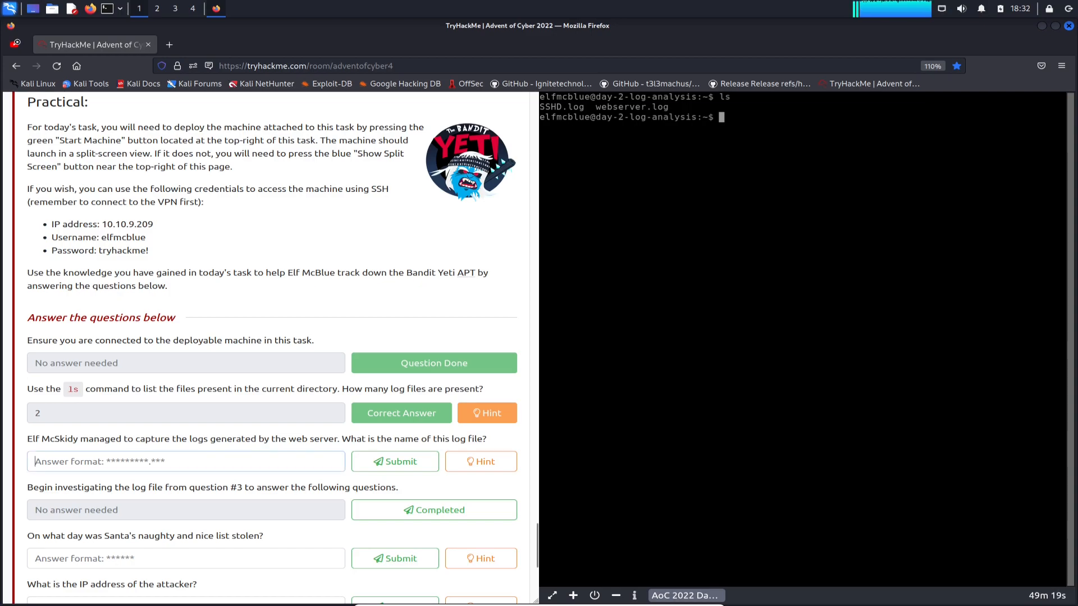
type("webserver.log")
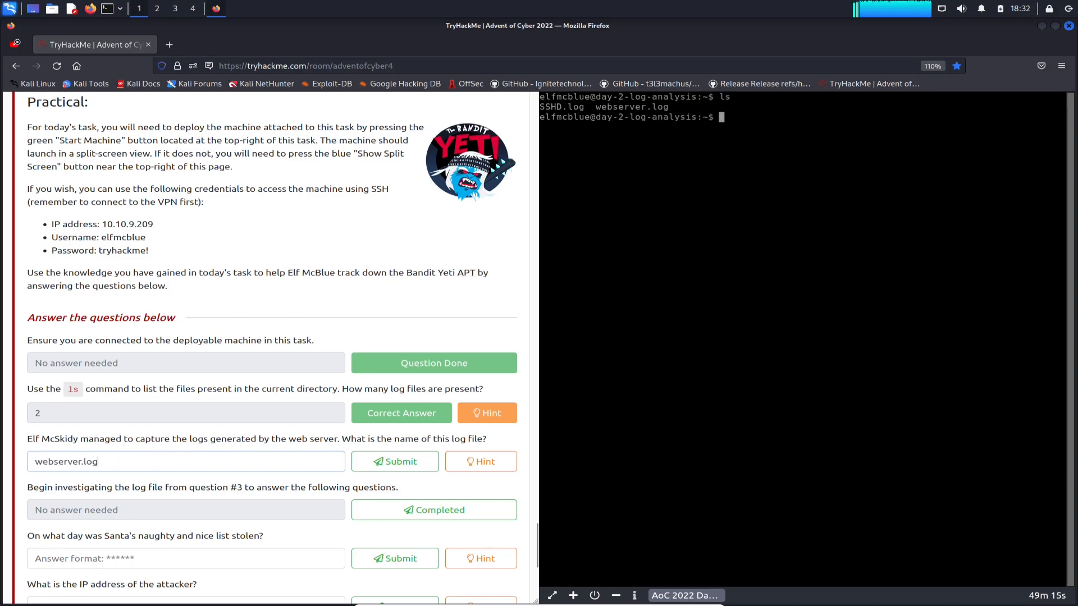
left_click(395, 461)
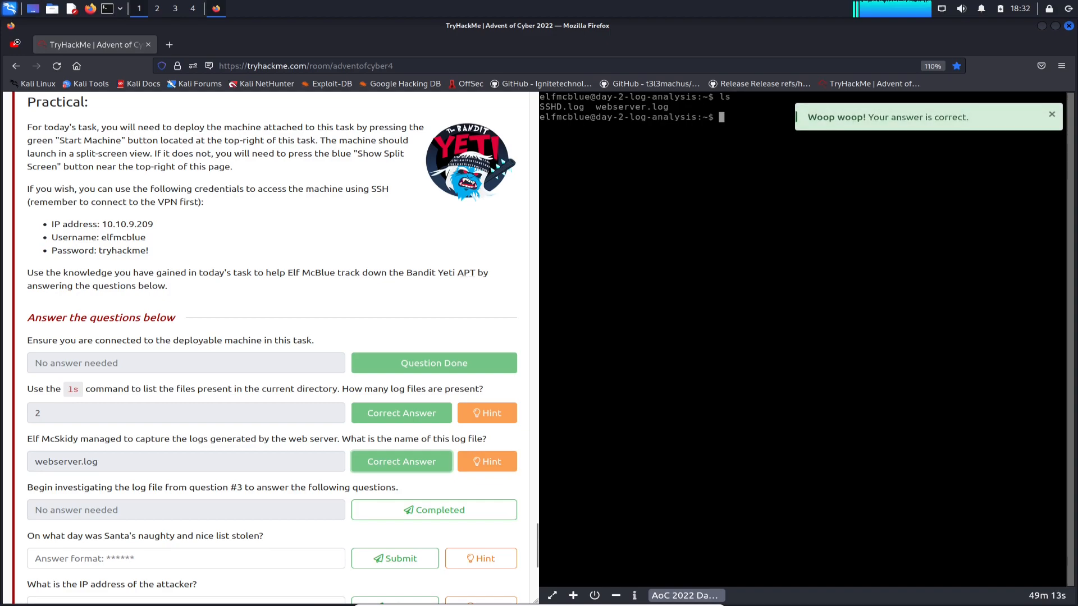
Step: Mark the investigation-start question complete and highlight the question about when the list was stolen
scroll("down", 3)
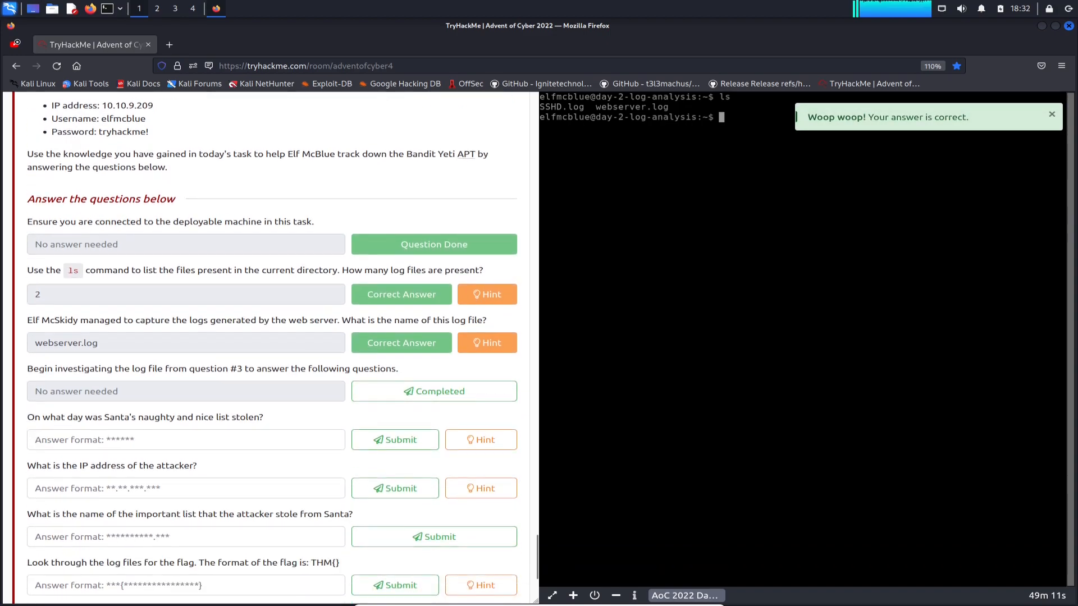
scroll("down", 3)
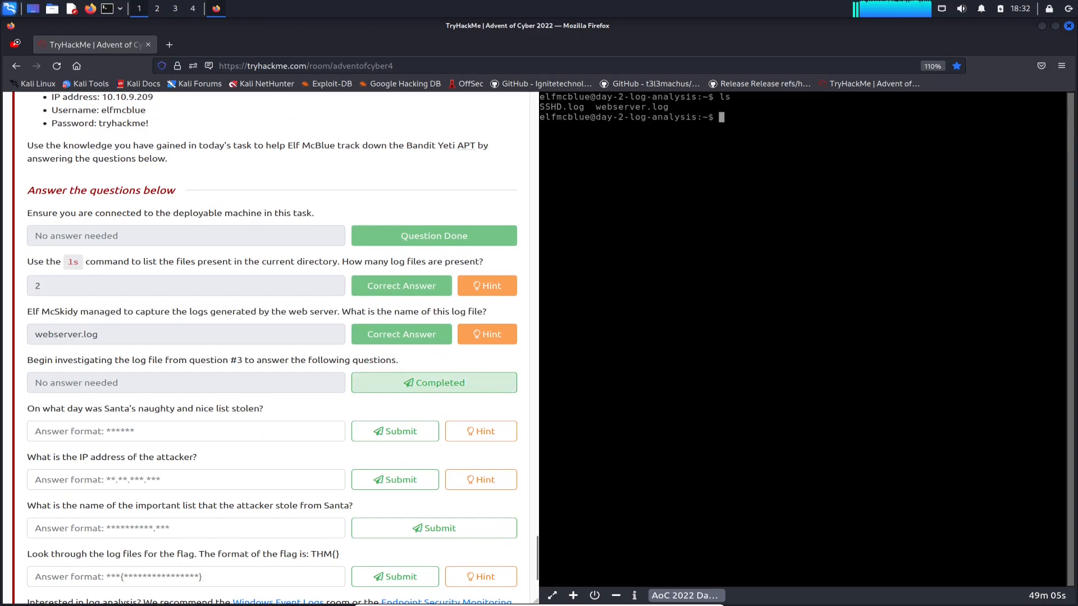
left_click(433, 382)
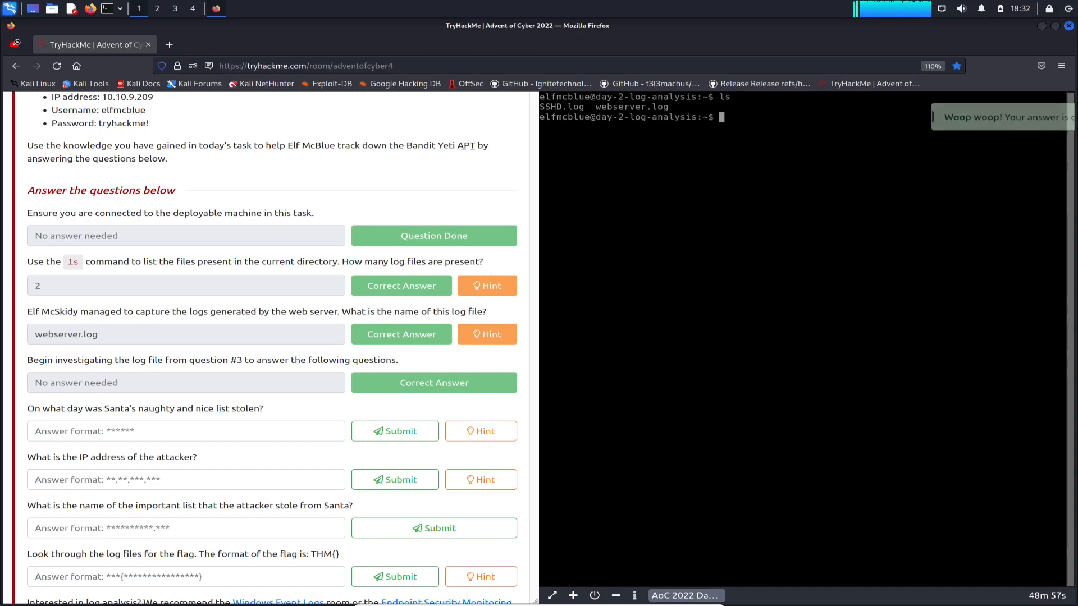
scroll("down", 3)
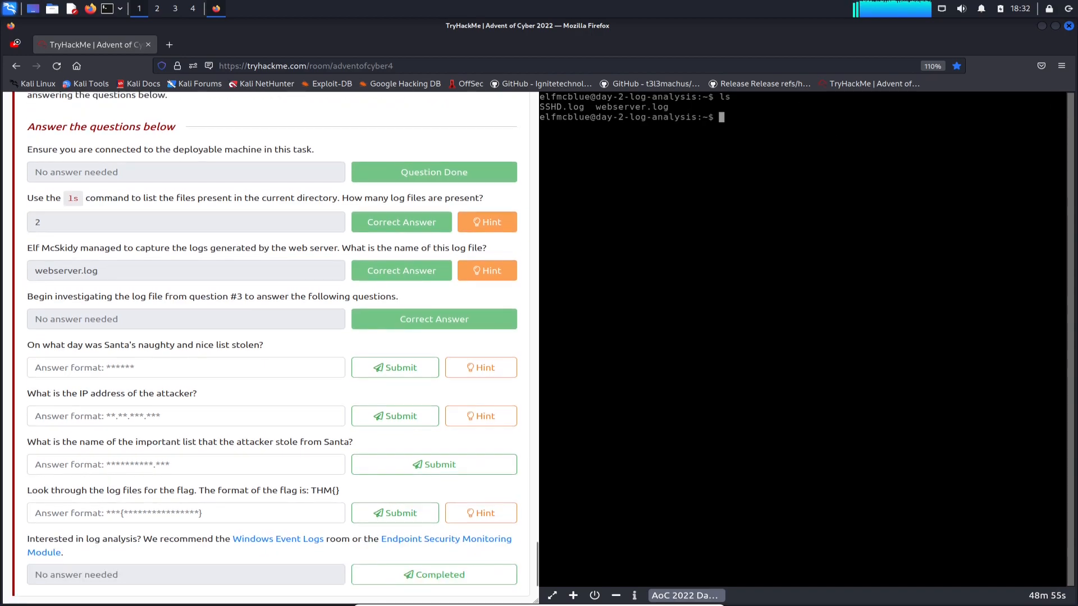
left_click_drag(35, 345, 239, 344)
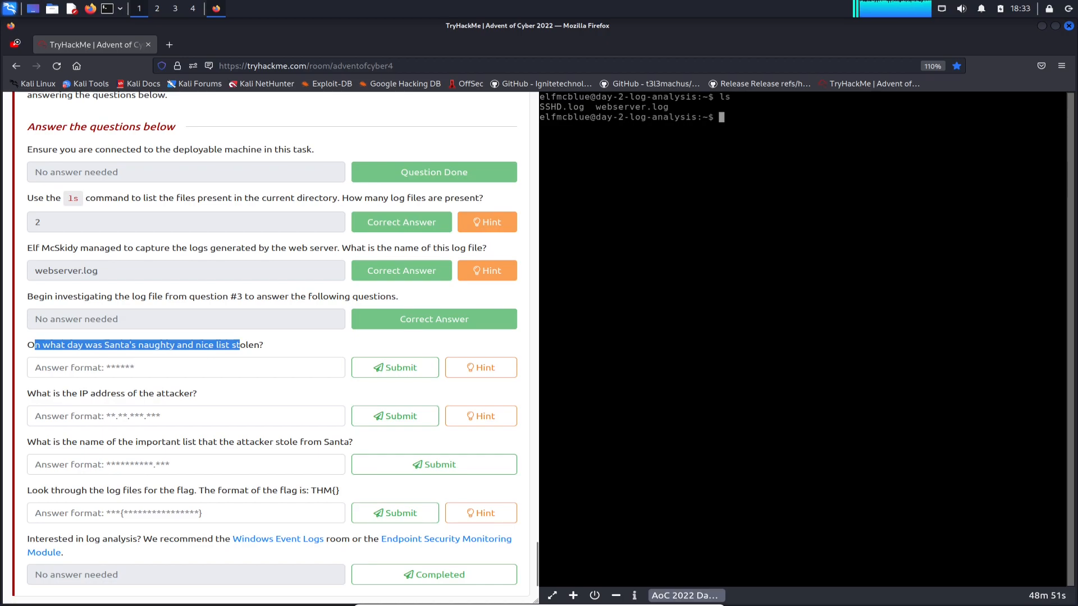
Step: Run cat webserver.log in the terminal to show the requests dated 18/Nov/2022
left_click(185, 368)
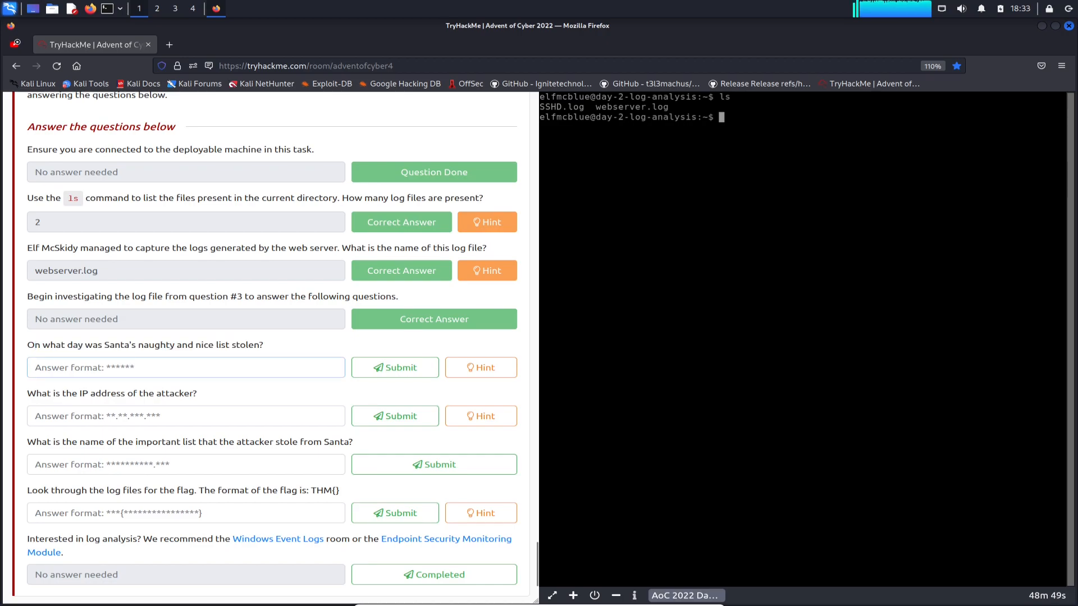
left_click(185, 367)
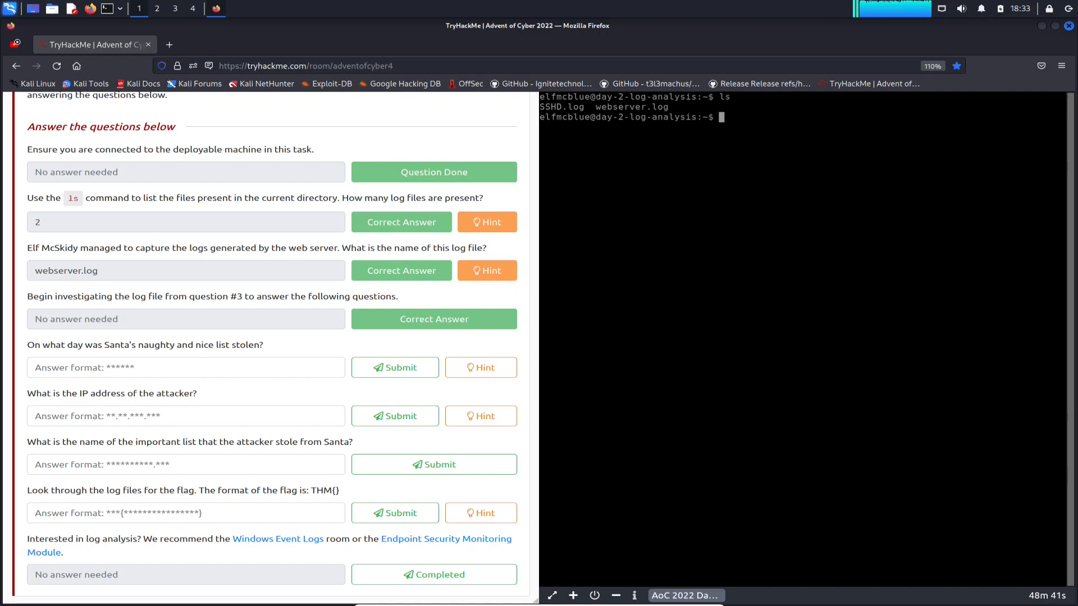
type("cat")
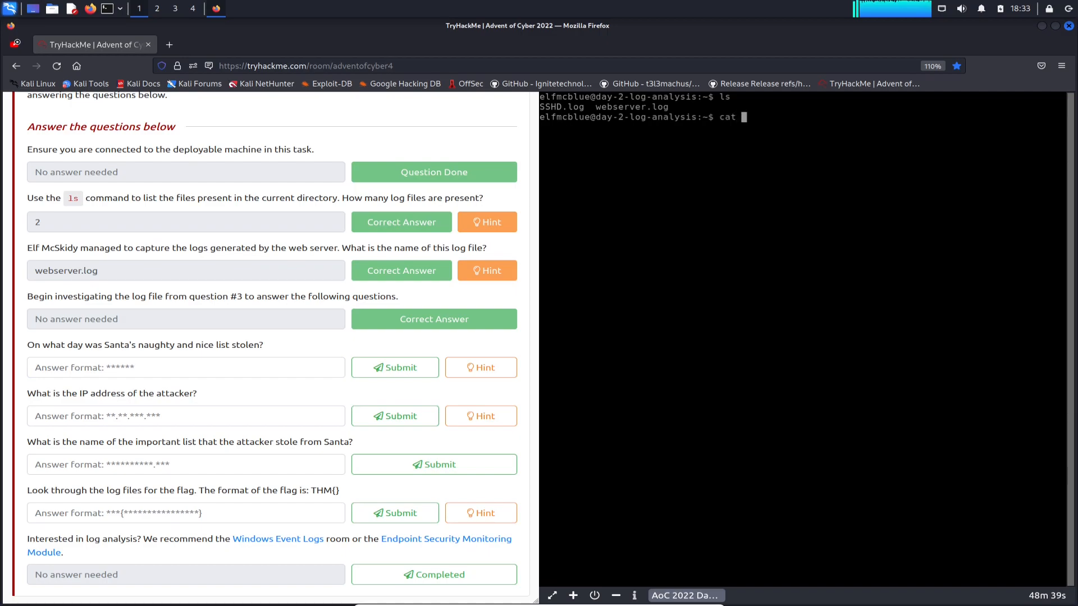
type("webserver.log")
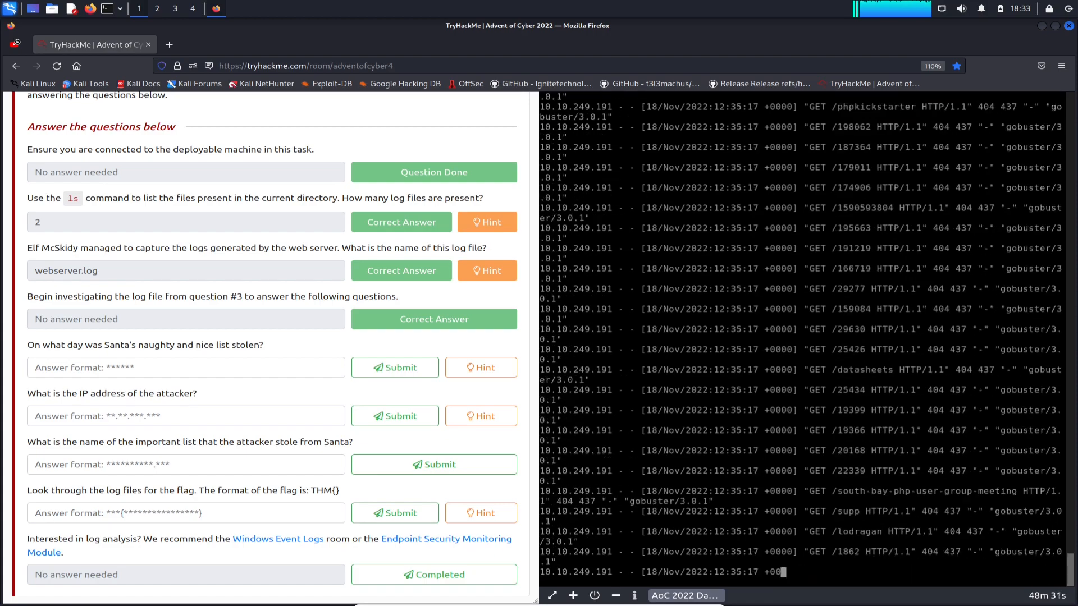
key("ctrl+c")
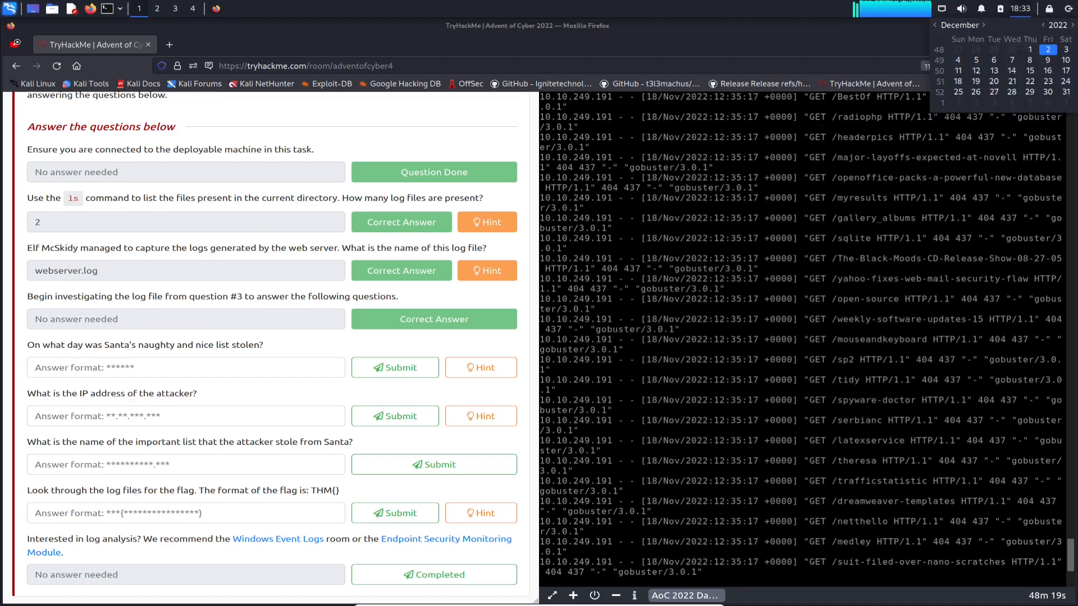
Step: Check November 2022 in the taskbar calendar and answer friday as the theft day, marked correct
left_click(936, 24)
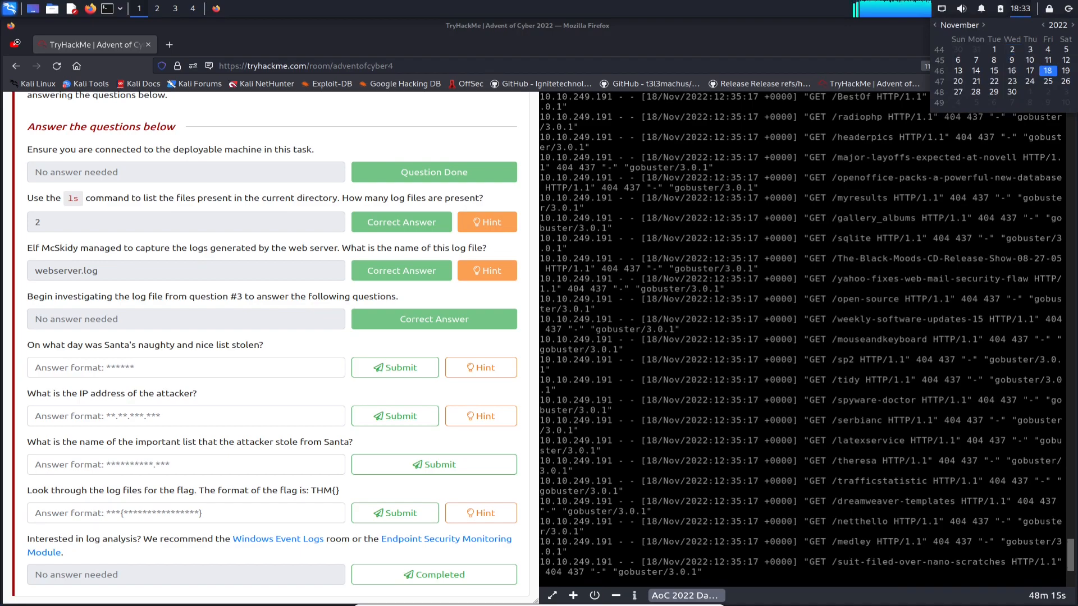
left_click(185, 368)
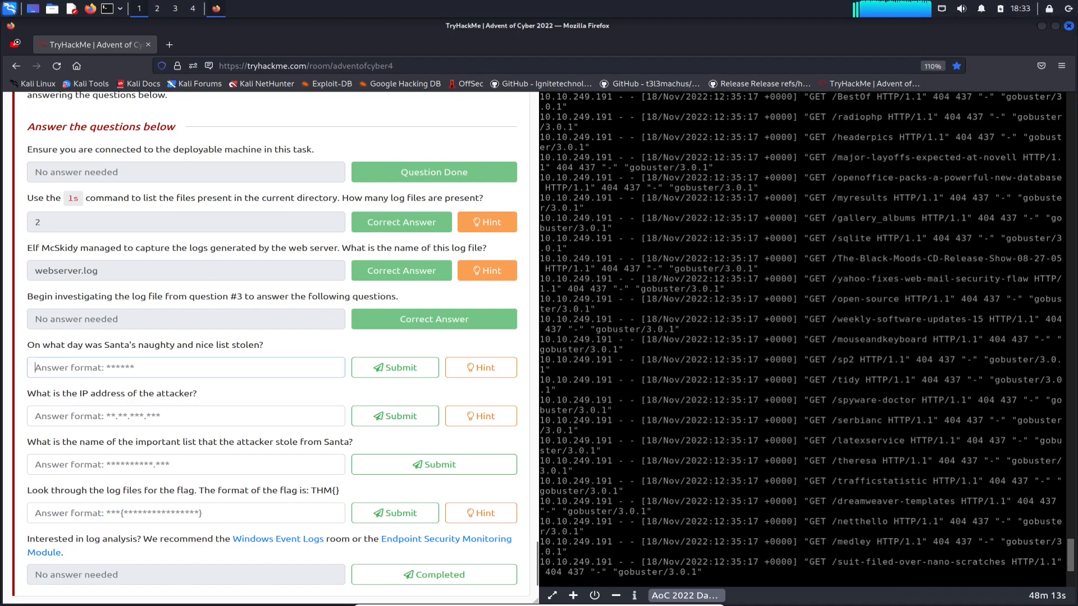
type("fria")
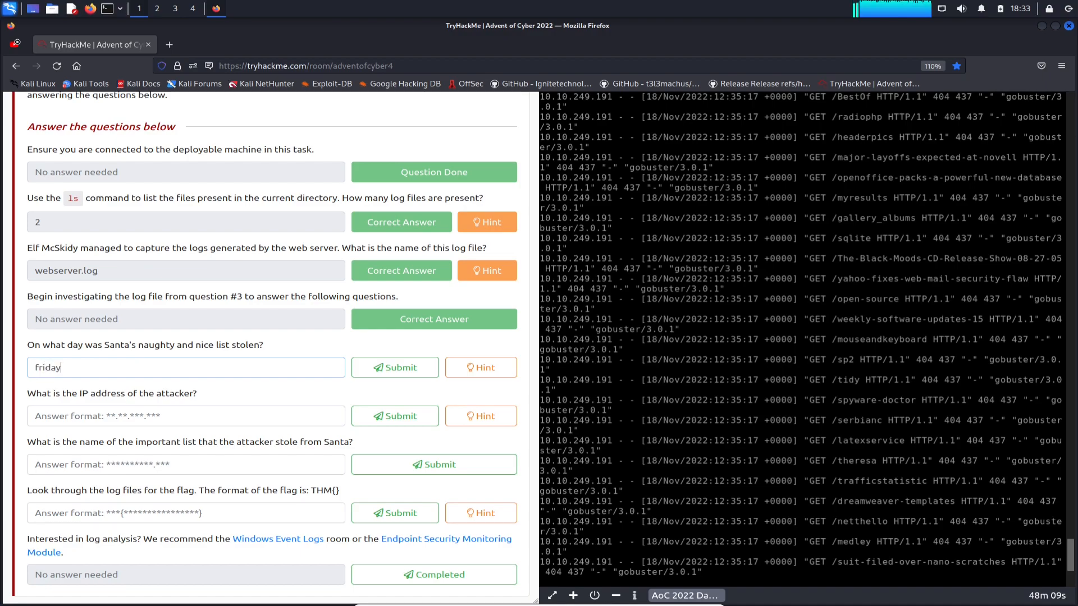
left_click(394, 367)
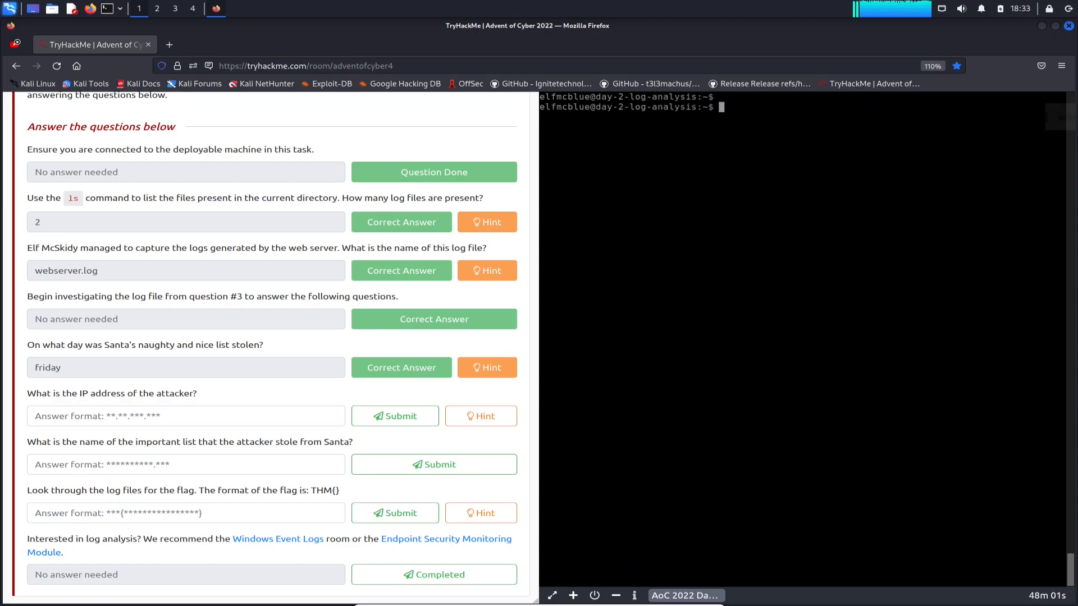
Step: Run cat webserver.log | cut -d" " -f1 to list each request's IP, then stop the output
left_click(185, 415)
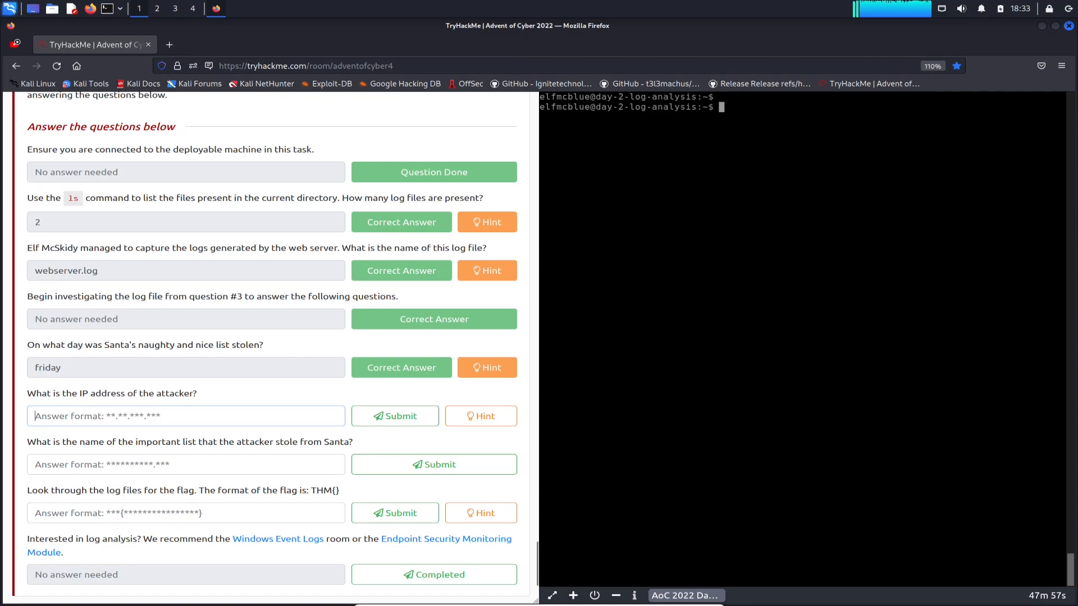
left_click(185, 415)
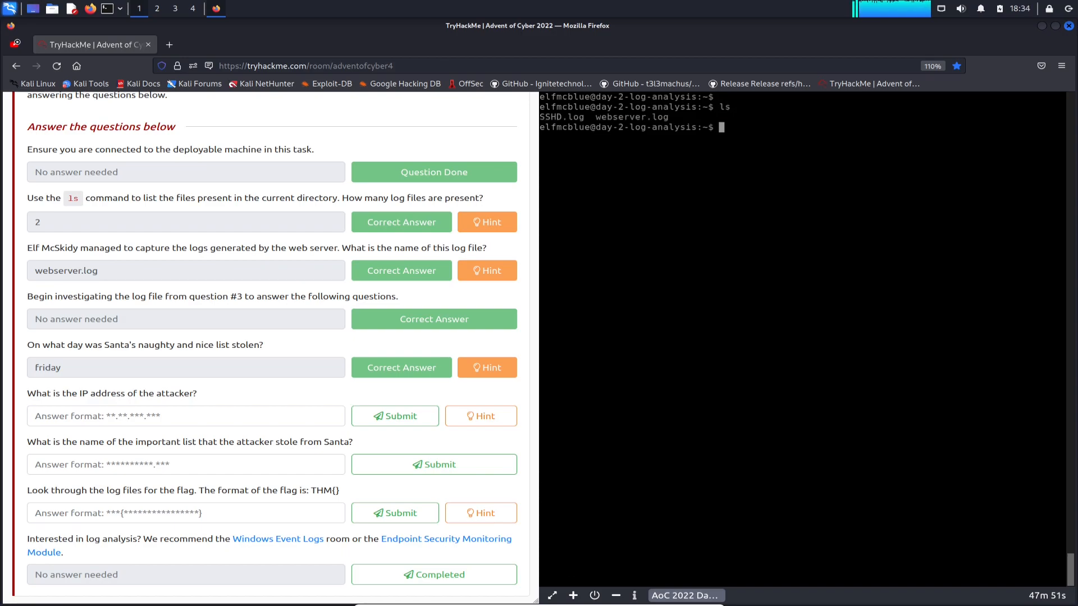
type("cat")
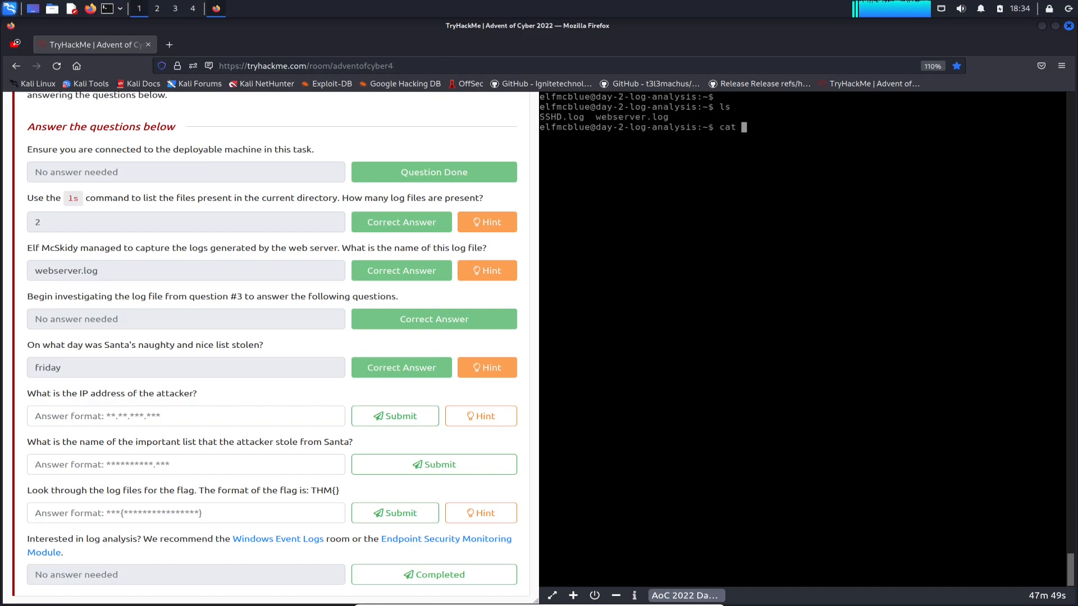
type("webserver.log |")
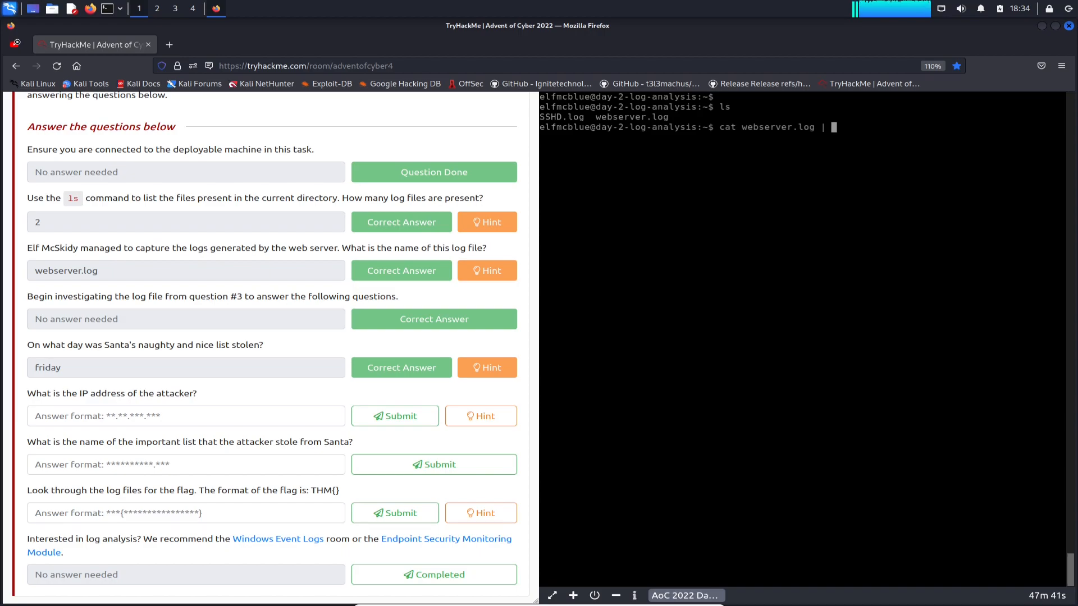
type("cut -d\"")
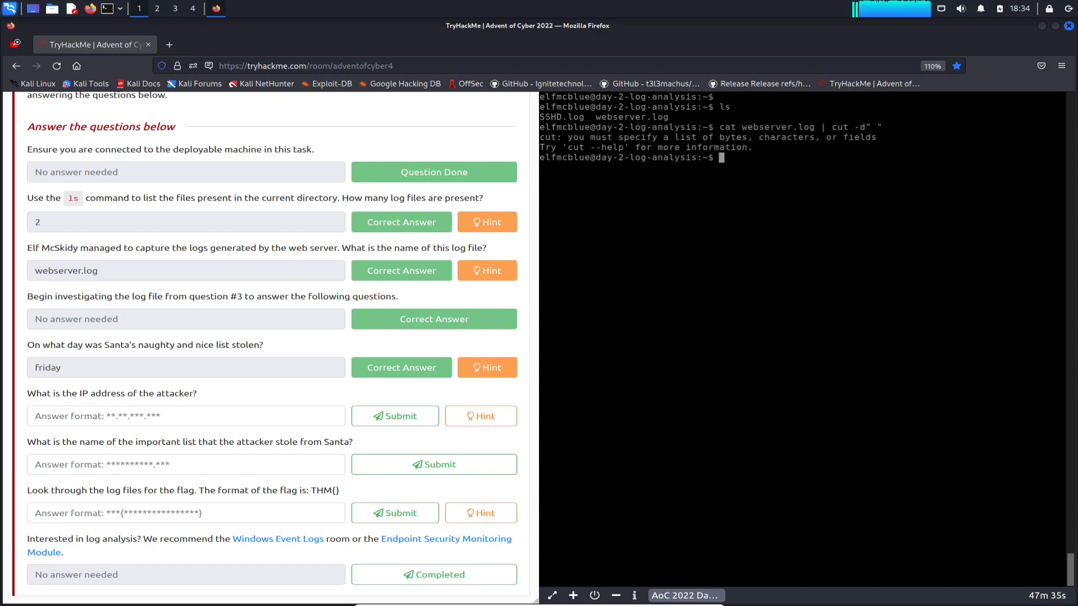
type("cat webserver.log | cut -d\" \"")
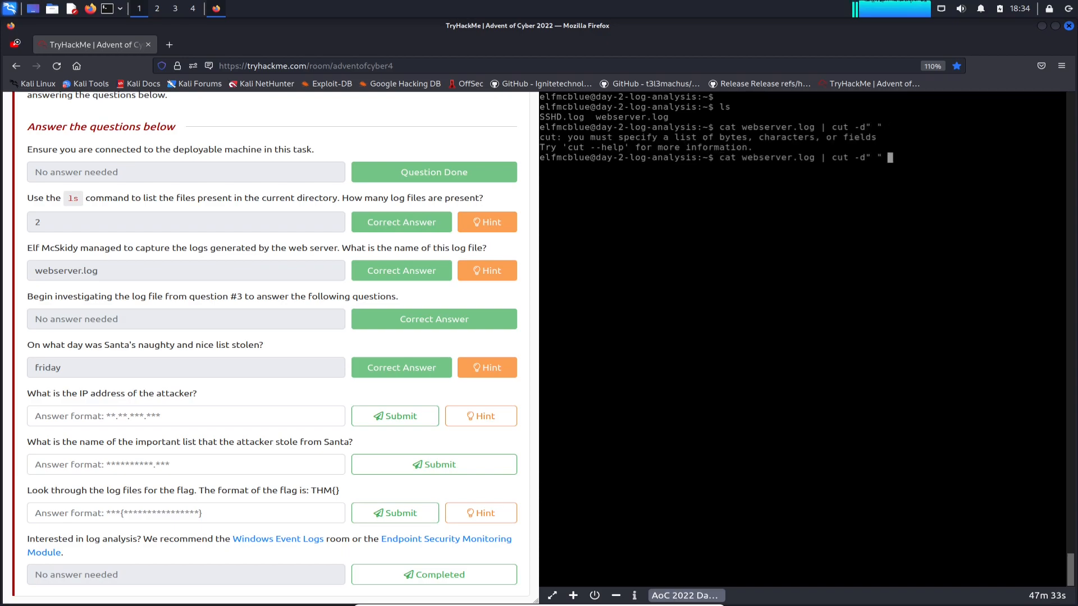
type("-f")
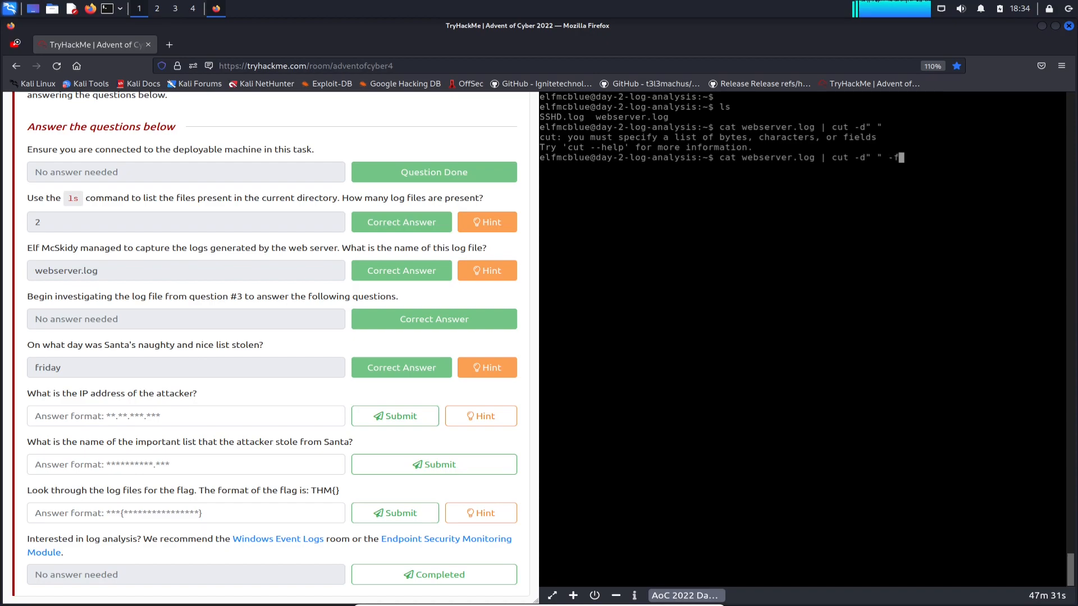
key("Return")
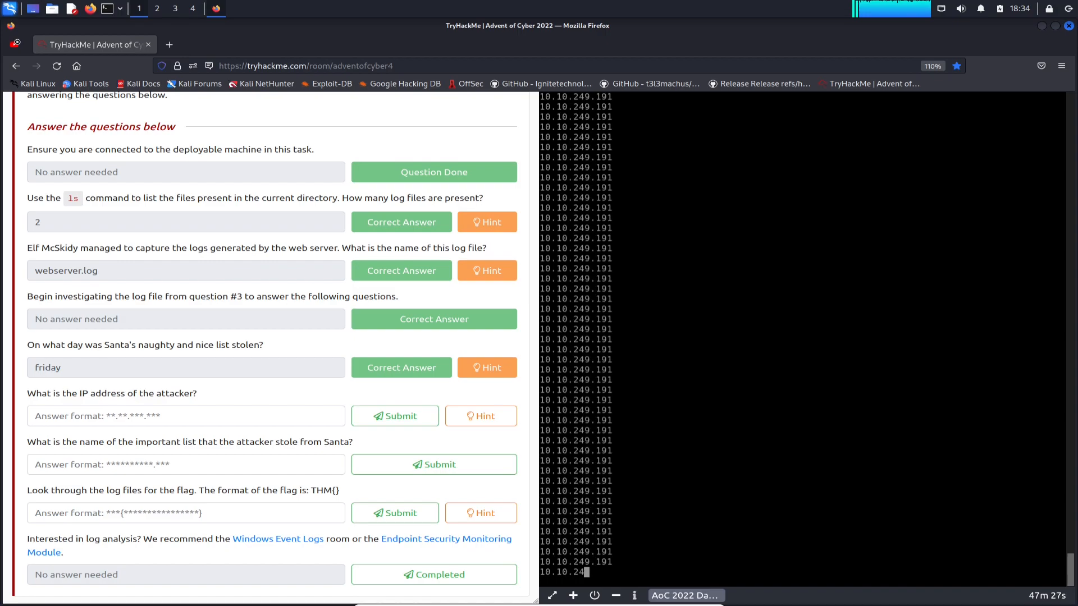
key("ctrl+c")
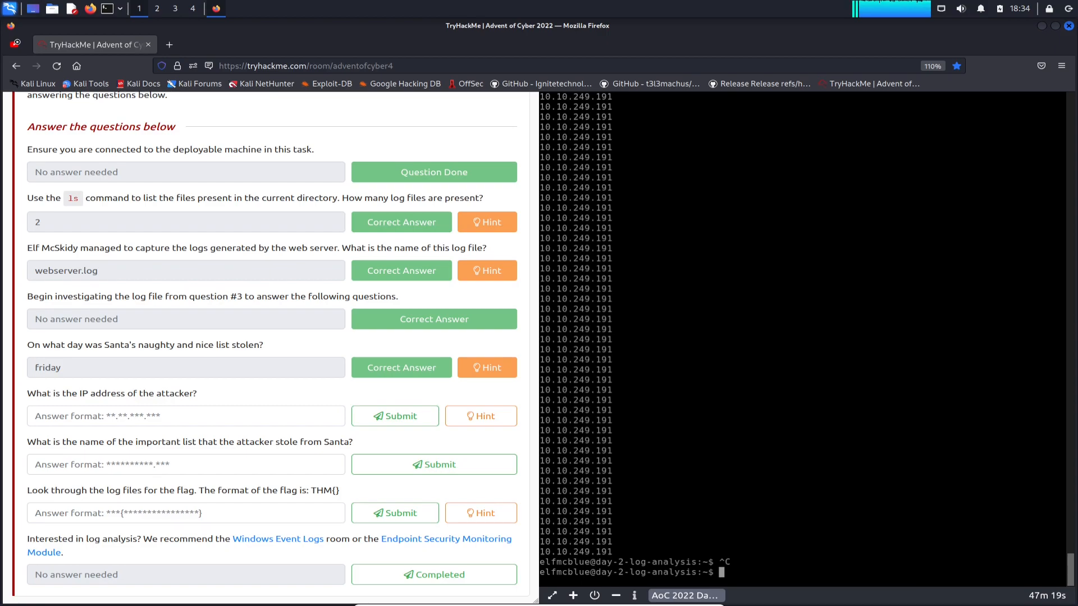
Step: Answer 10.10.249.191 as the attacker's IP address, marked correct
left_click(185, 415)
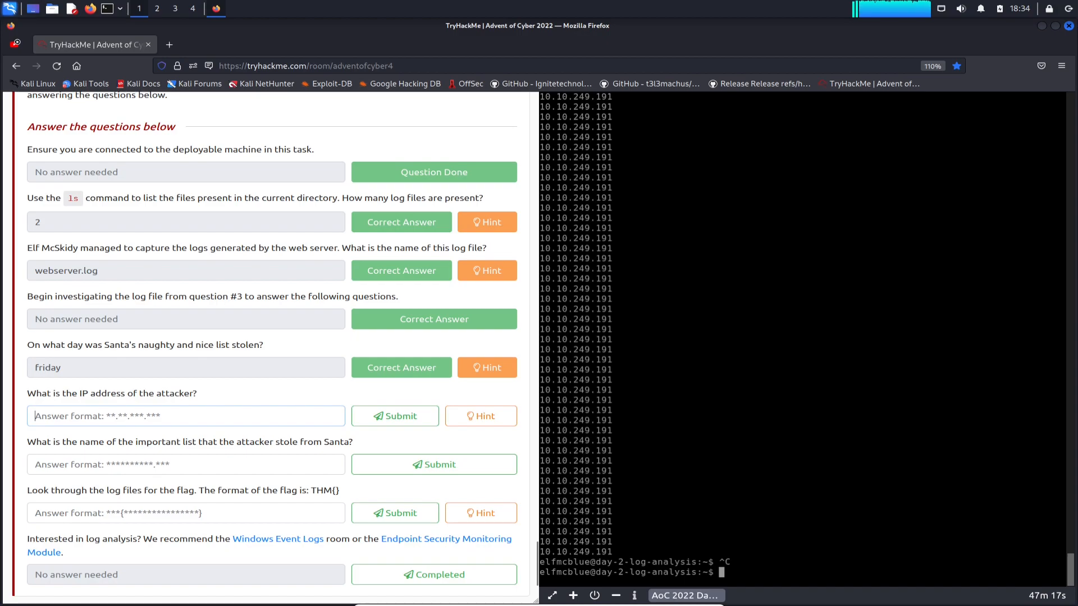
type("10/")
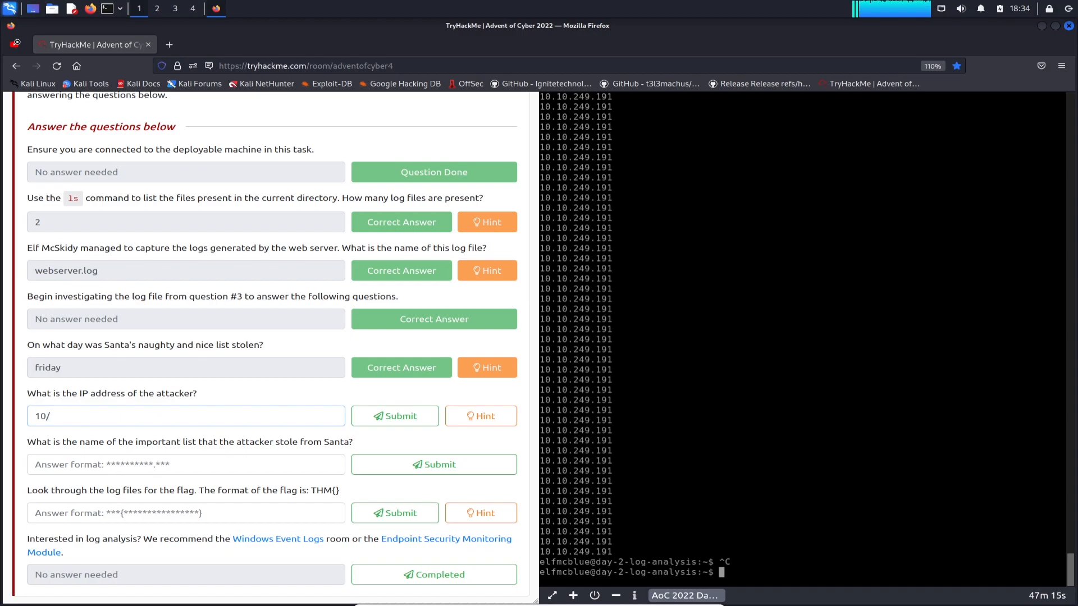
type("10.10.249.191")
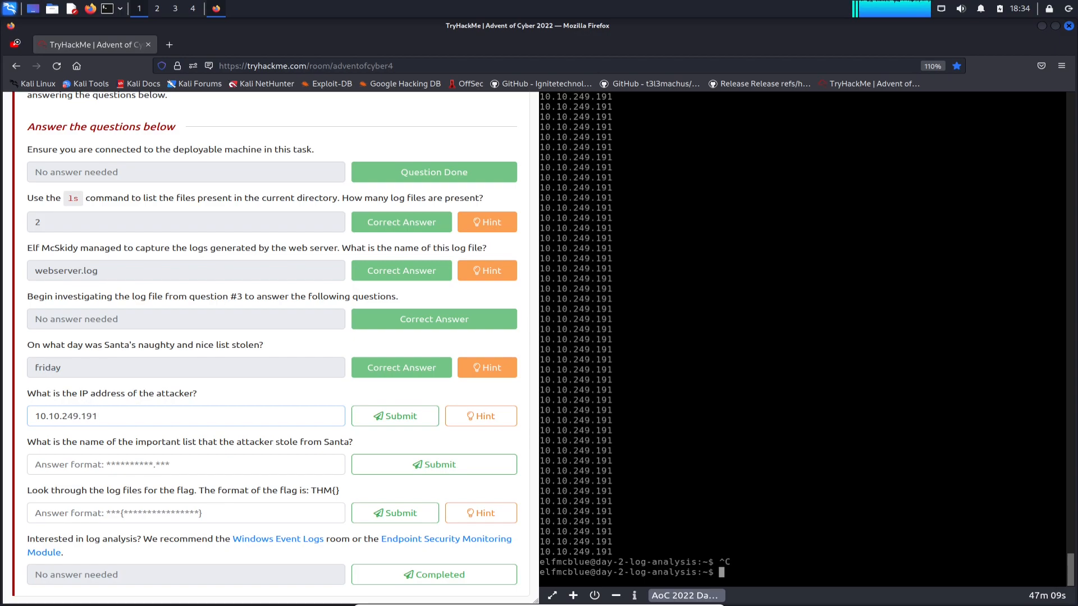
left_click(394, 416)
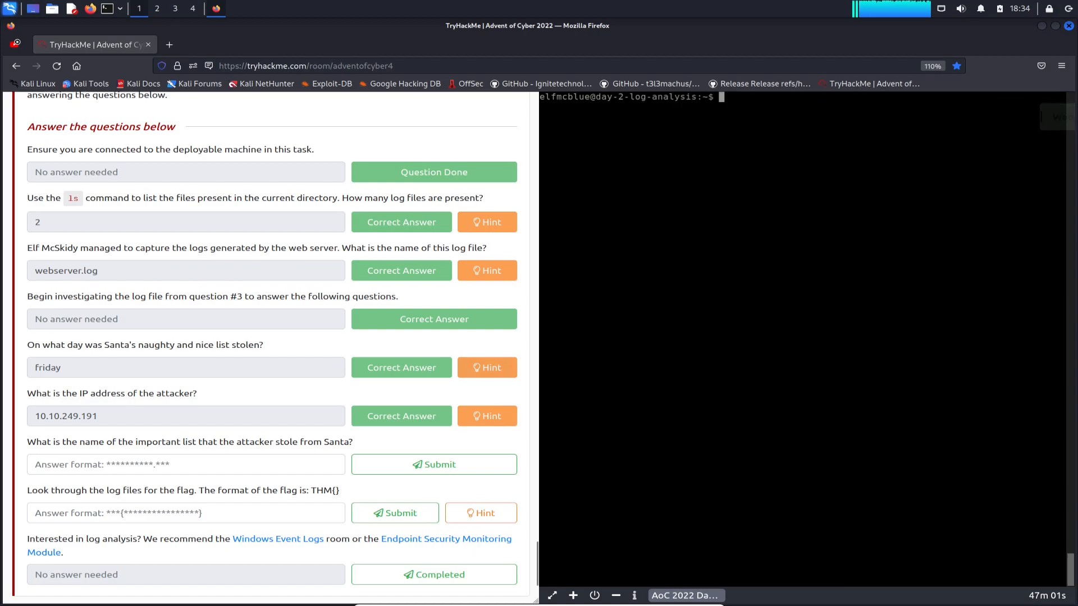
Step: Recall the earlier command and rebuild it as cat webserver.log | grep " 2002 "
scroll("down", 3)
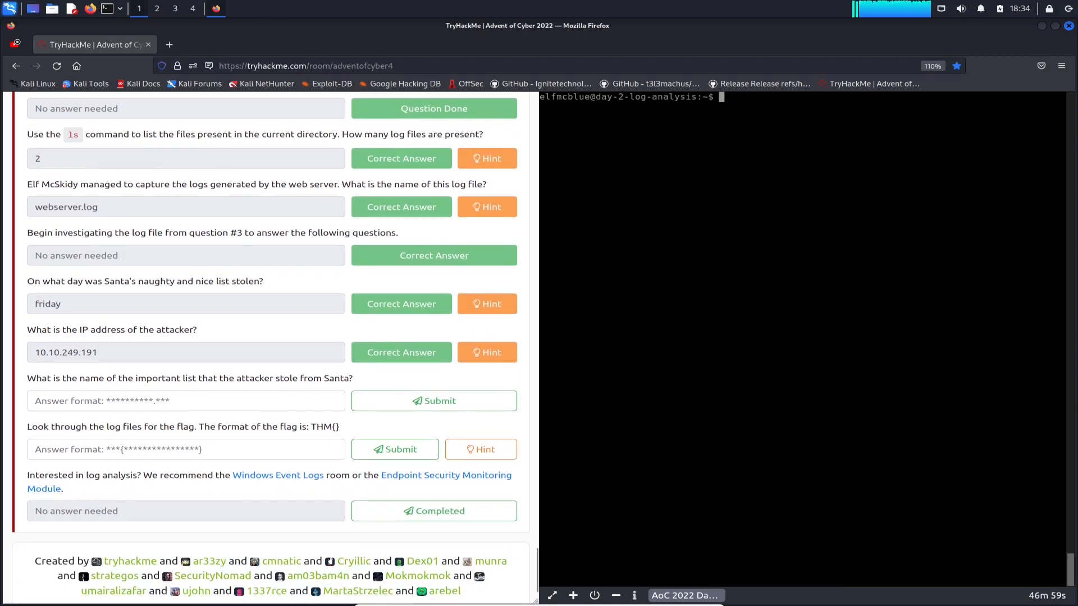
left_click(185, 401)
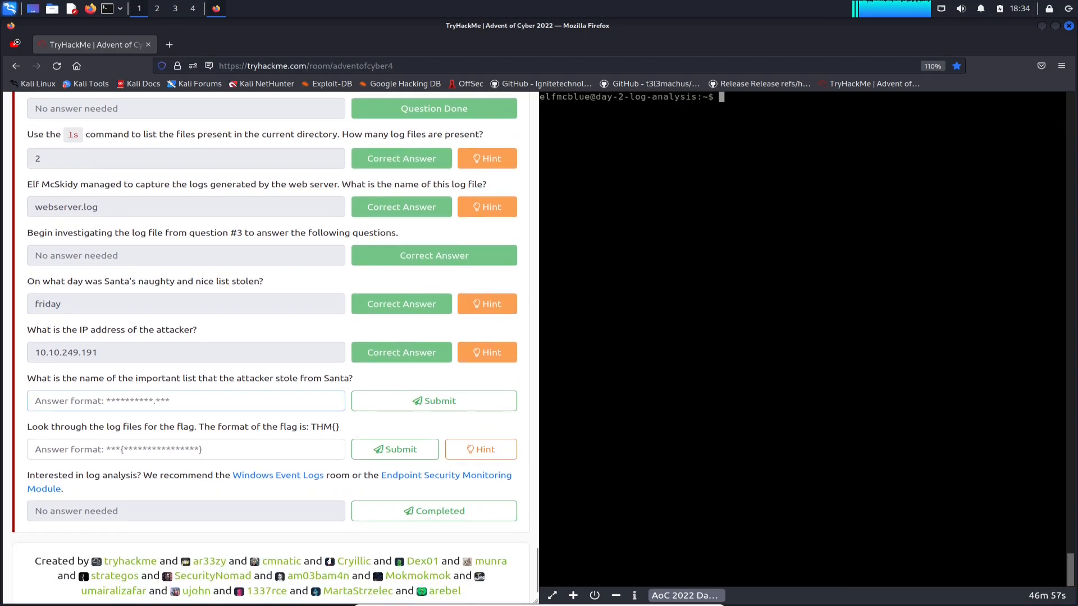
left_click(185, 401)
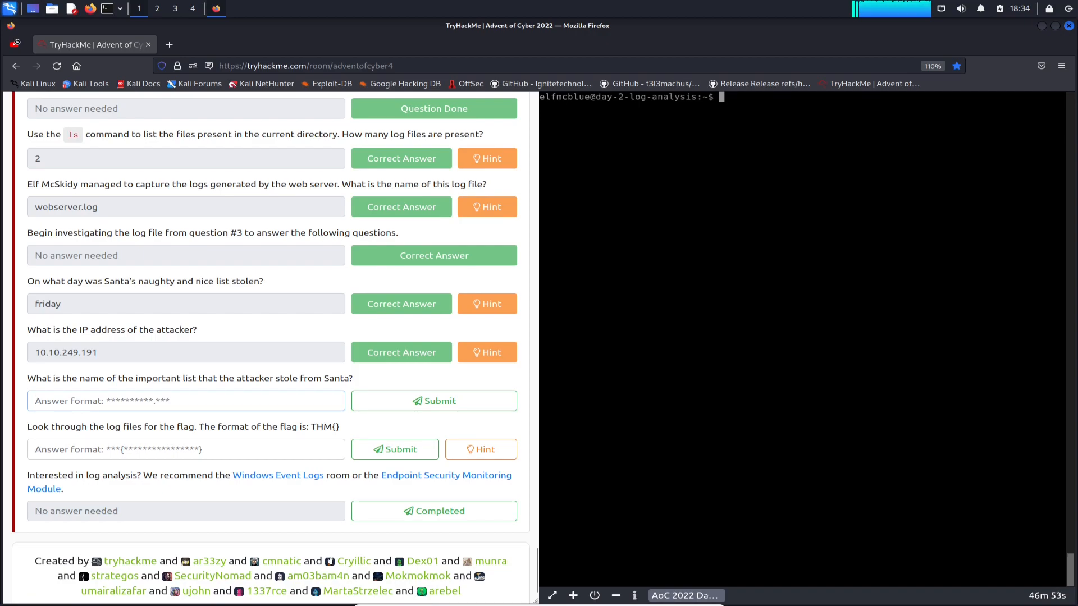
left_click(185, 400)
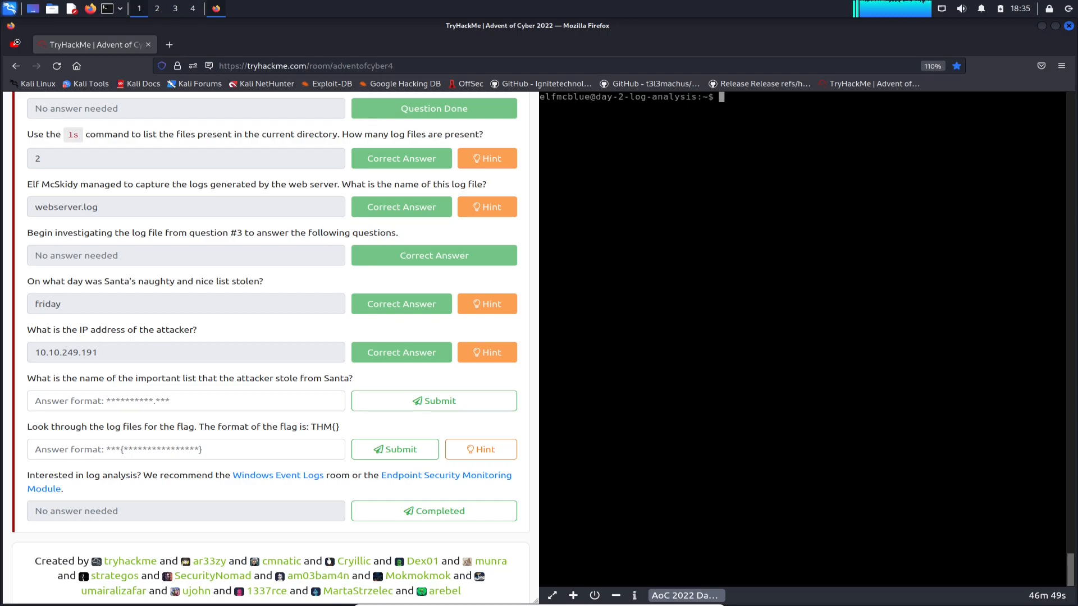
type("cat webserver.log | cut -d\" \" -f1")
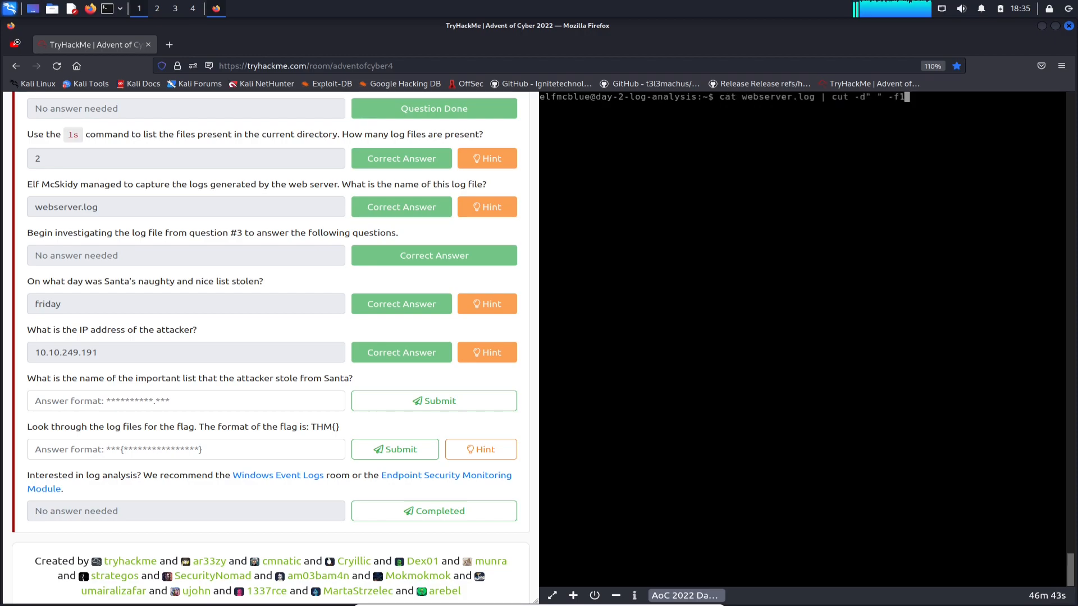
key("BackSpace")
type("g")
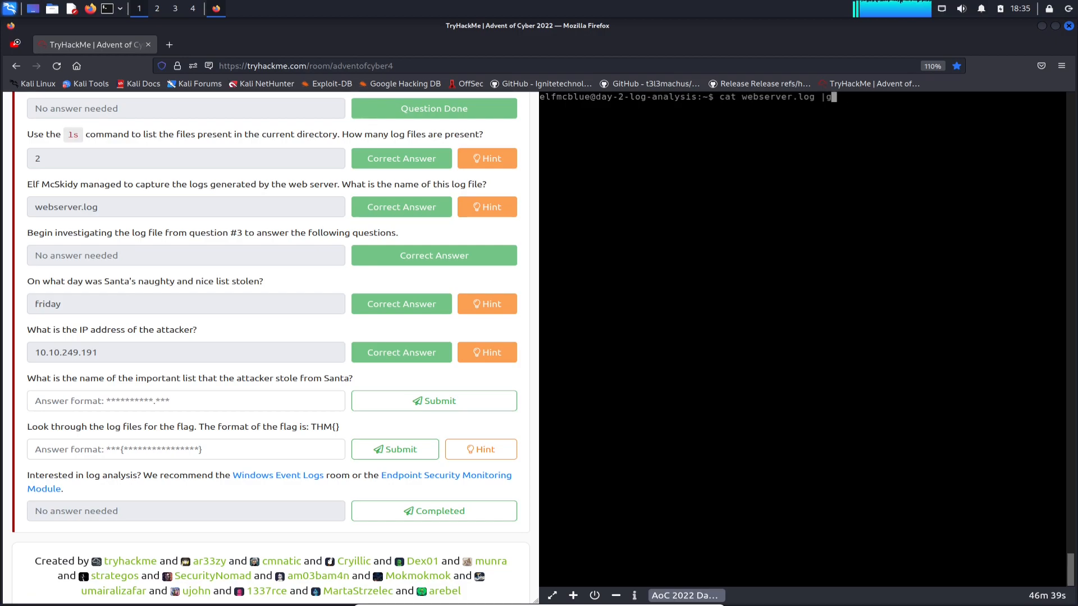
key("BackSpace")
type(" grep")
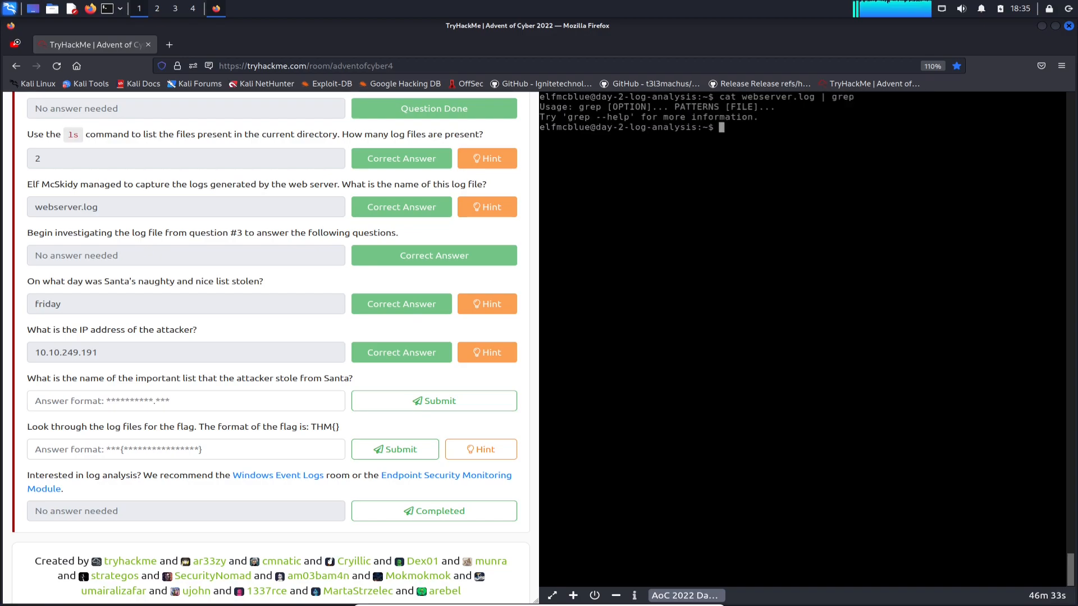
type("cat webserver.log | grep")
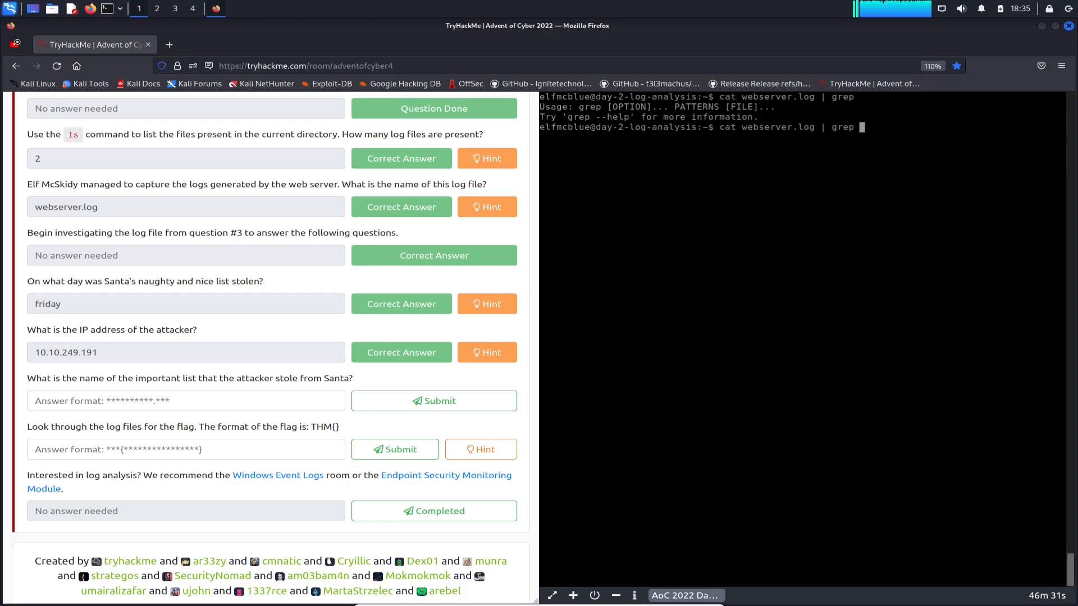
type("\" 2002")
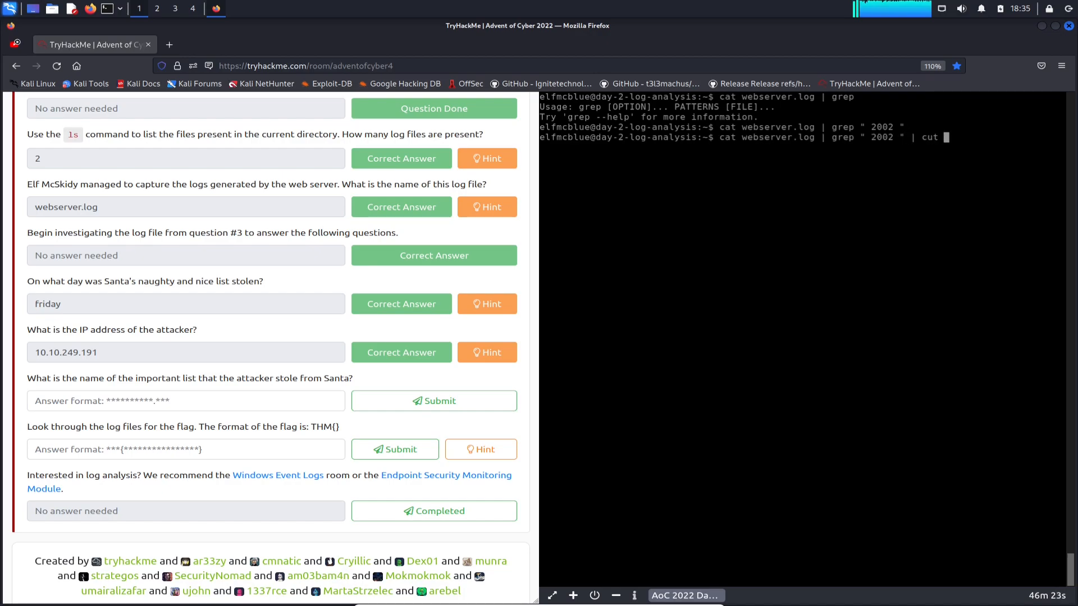
type("-")
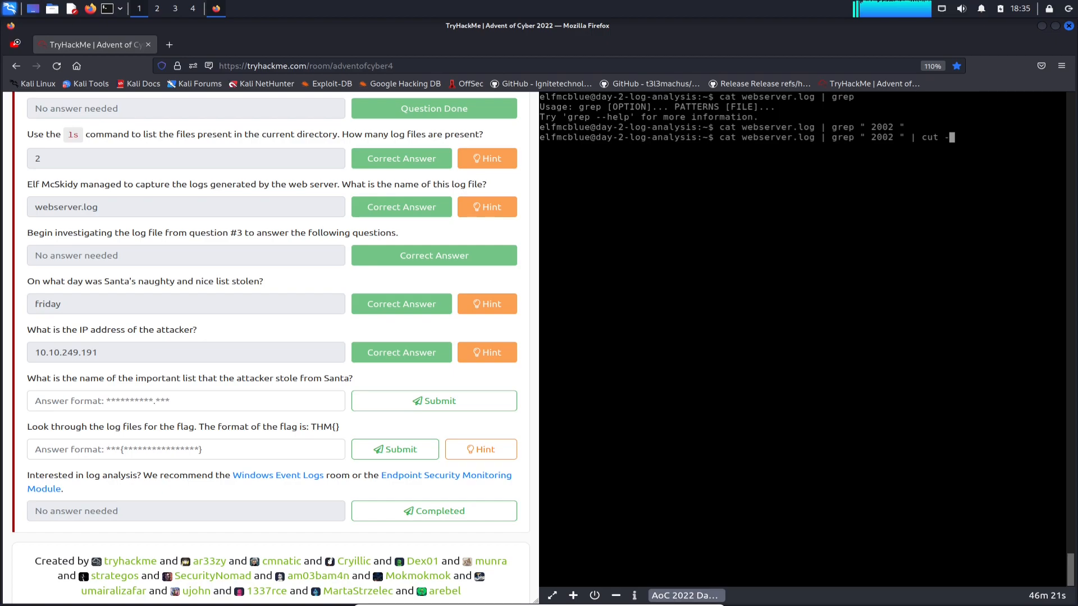
type("\" \"")
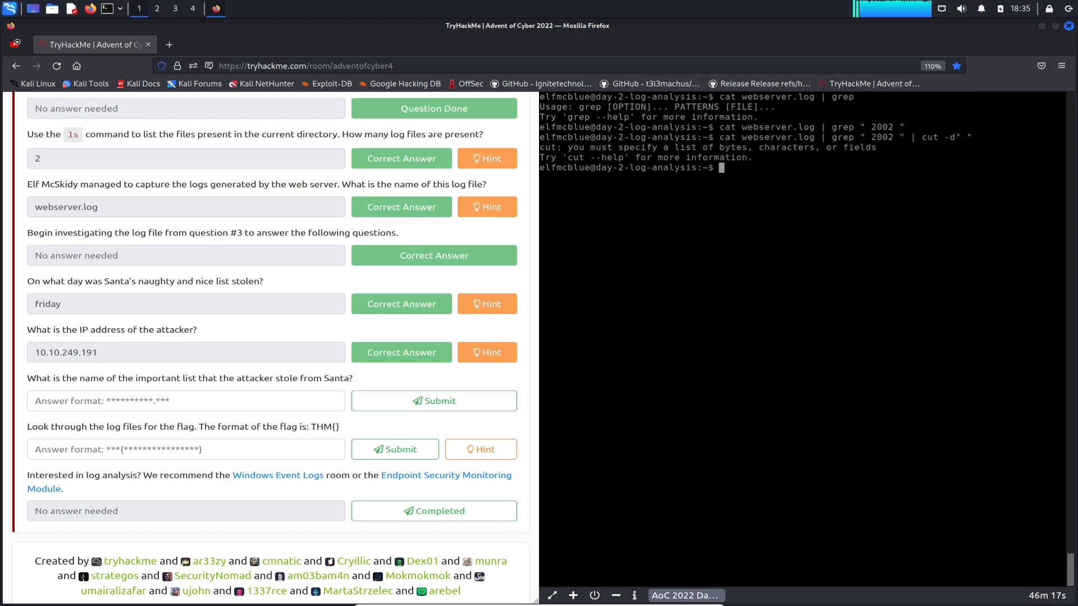
Step: Extend the pipeline with | cut -d" " -f7 | sort -u | nano - to edit the unique paths
type("cat webserver.log | grep \" 2002 \" | cut -d\" \"")
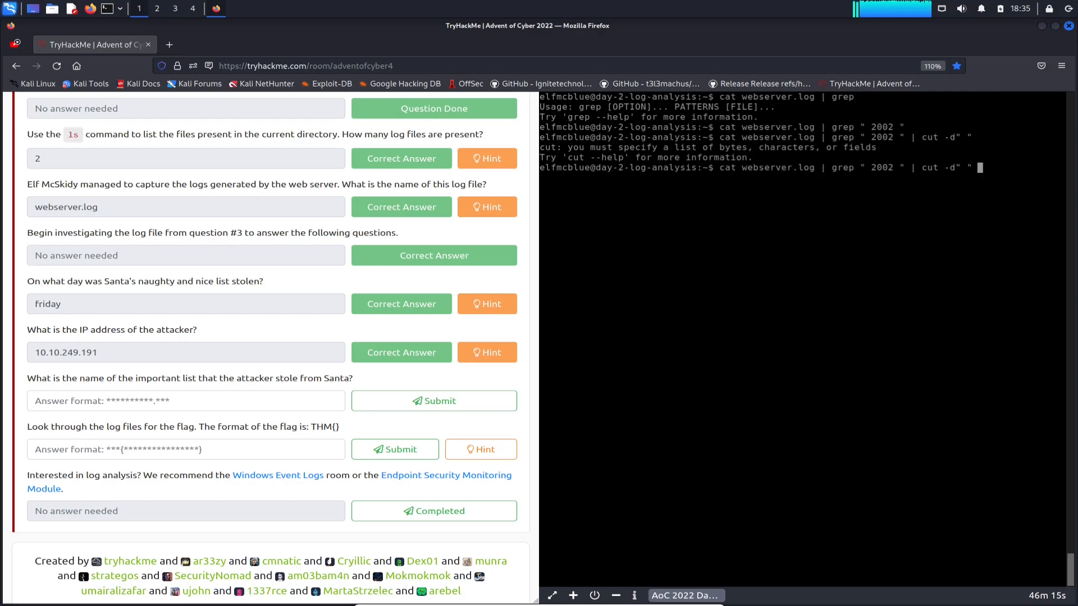
type("-")
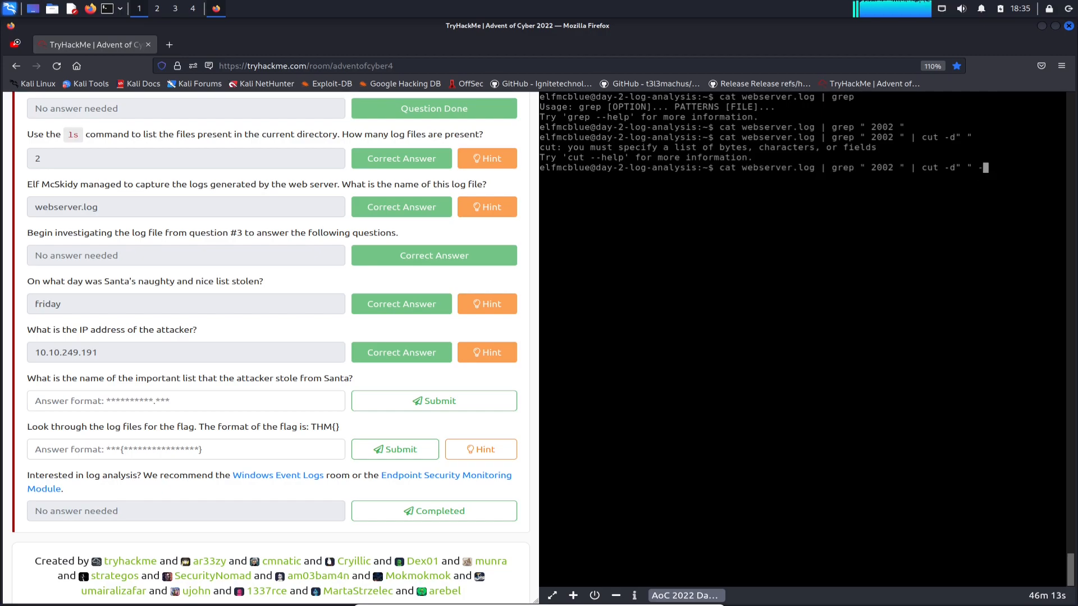
type("f7")
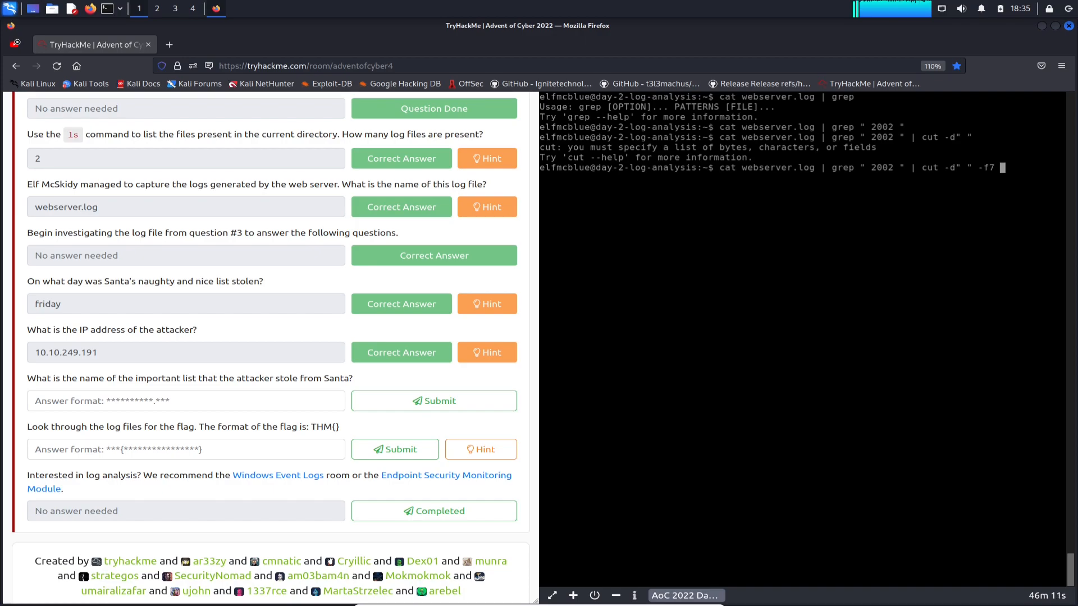
type("| sort")
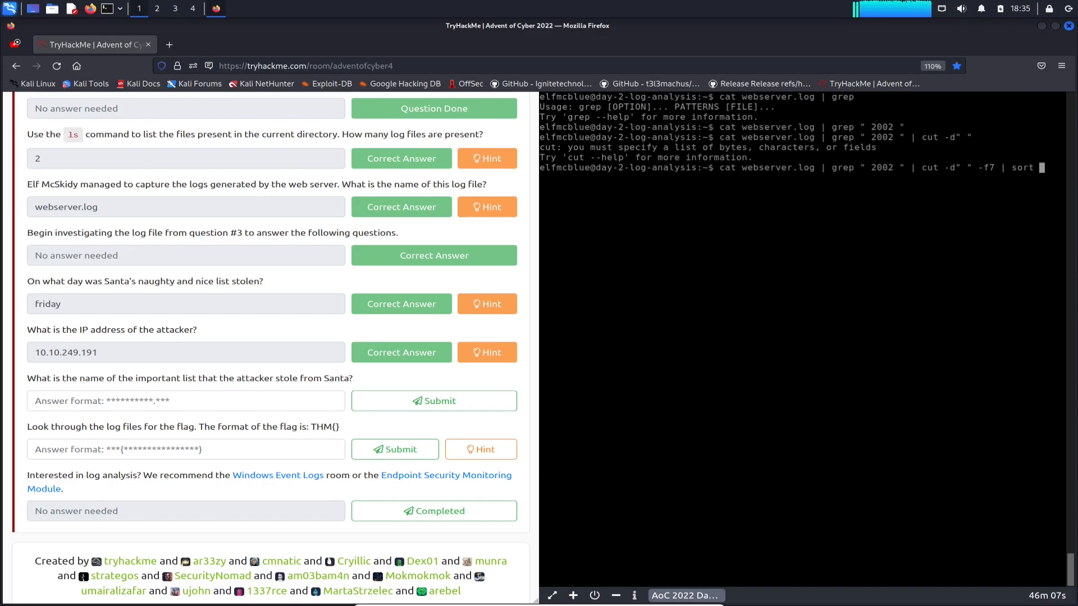
type("u")
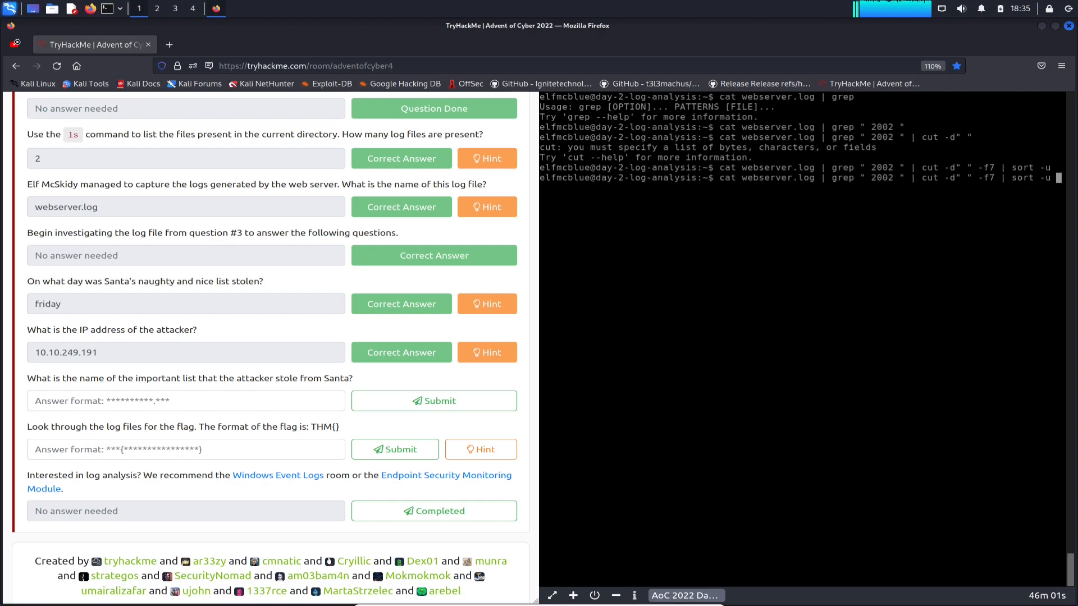
type("na")
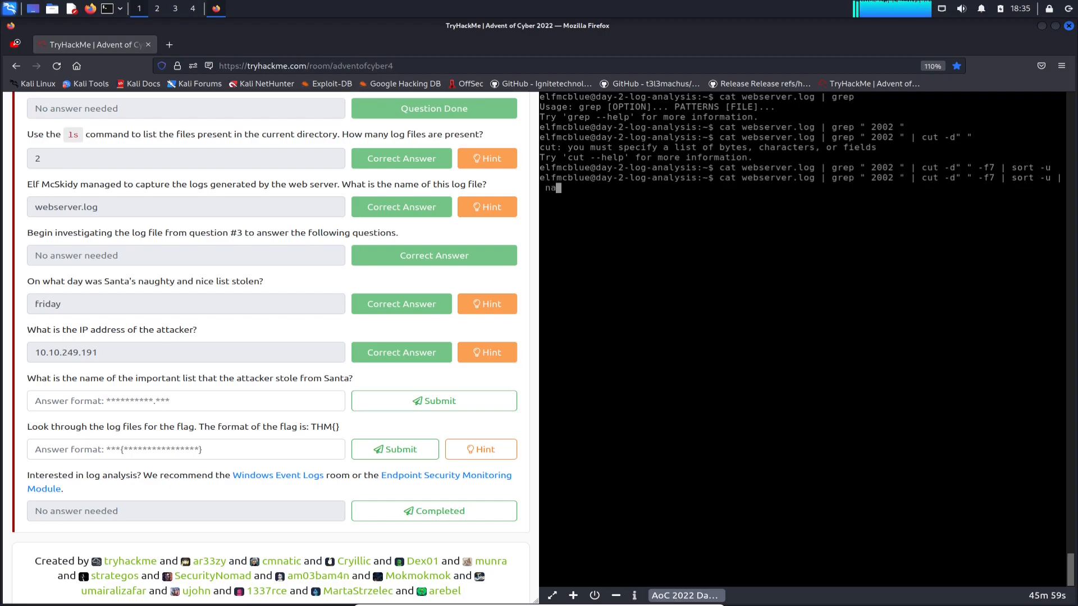
type("no")
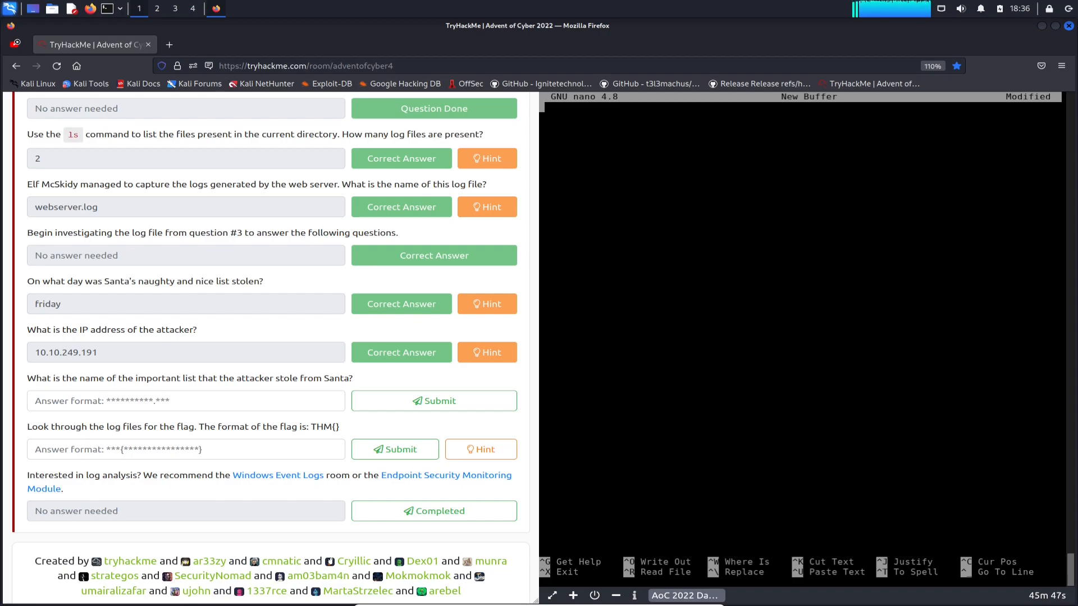
Step: Discard the empty nano buffer and rerun the corrected path-listing command
key("ctrl+x")
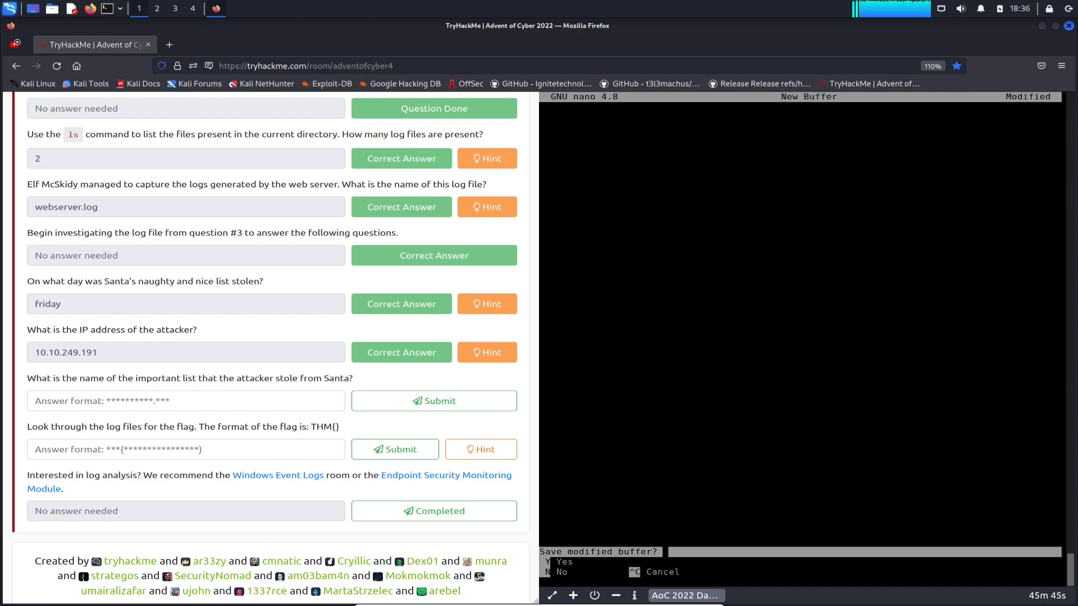
key("n")
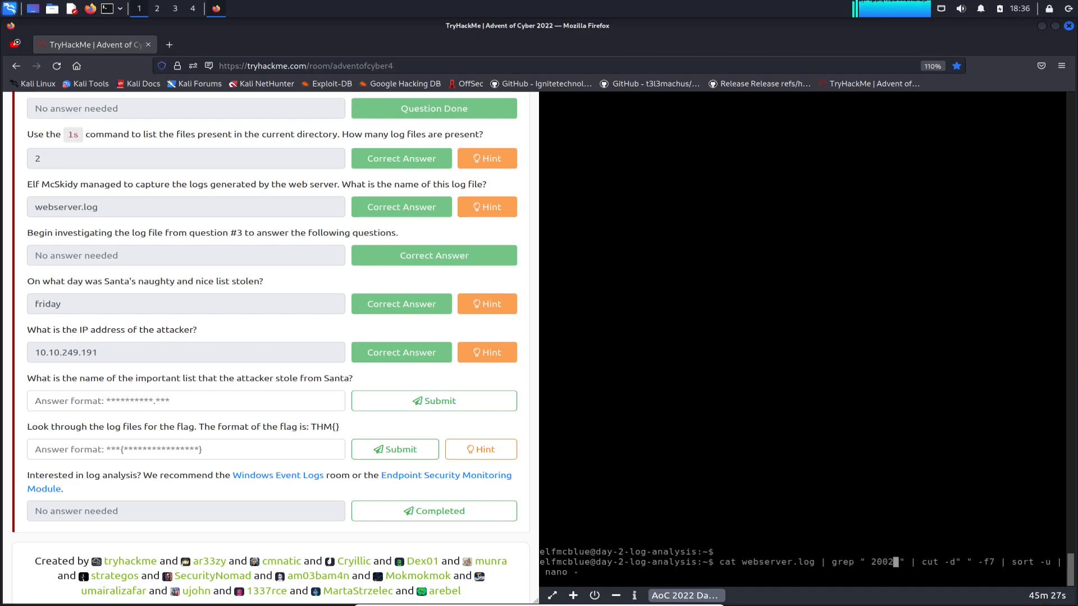
key("Return")
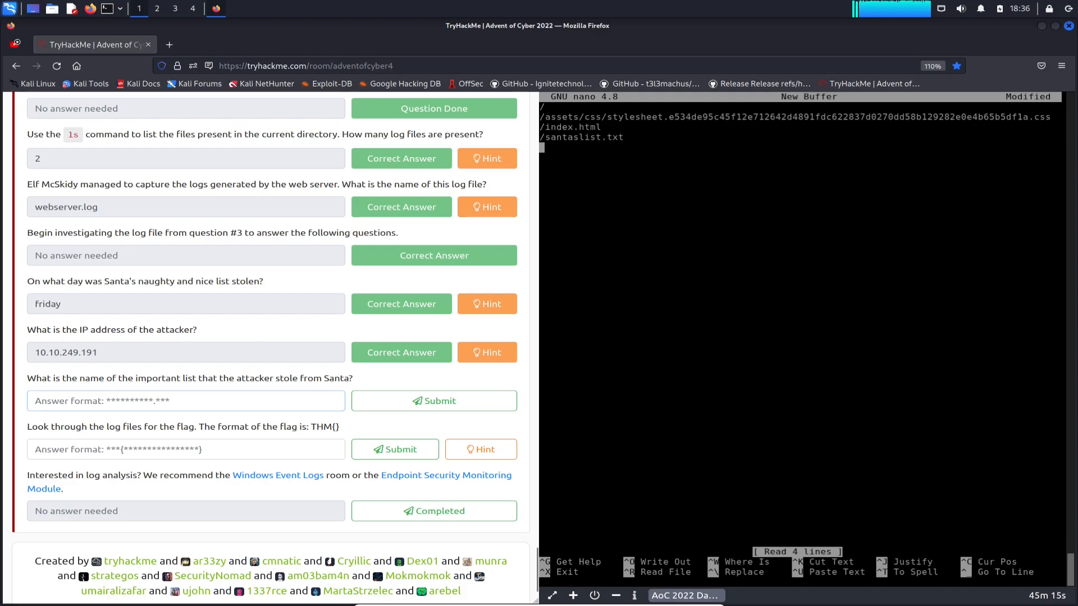
Step: Answer santaslist.txt as the stolen list's name, marked correct, and close nano
type("sana")
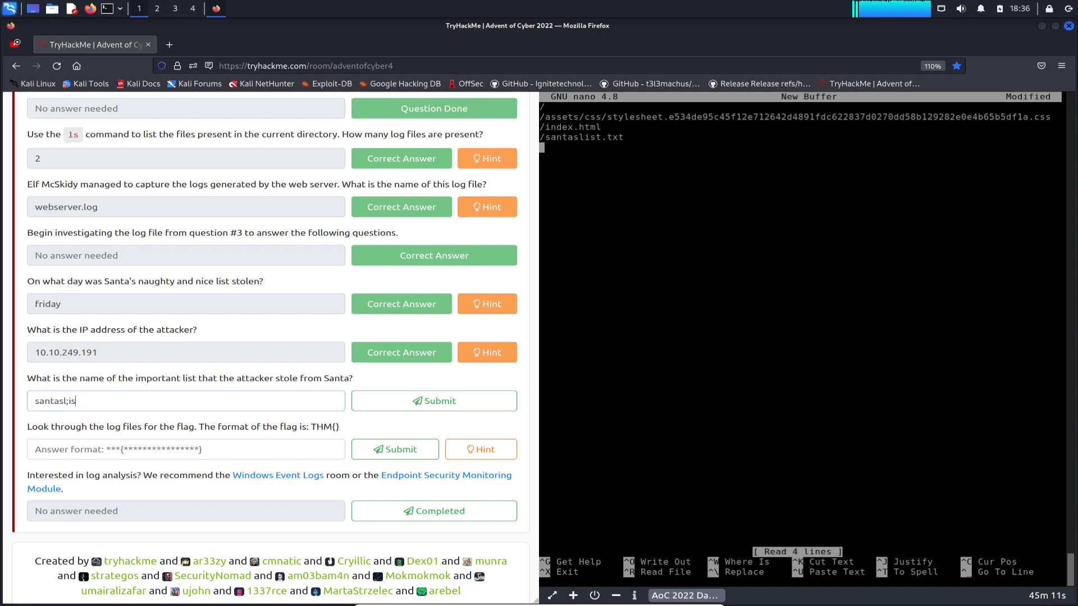
type("santaslist")
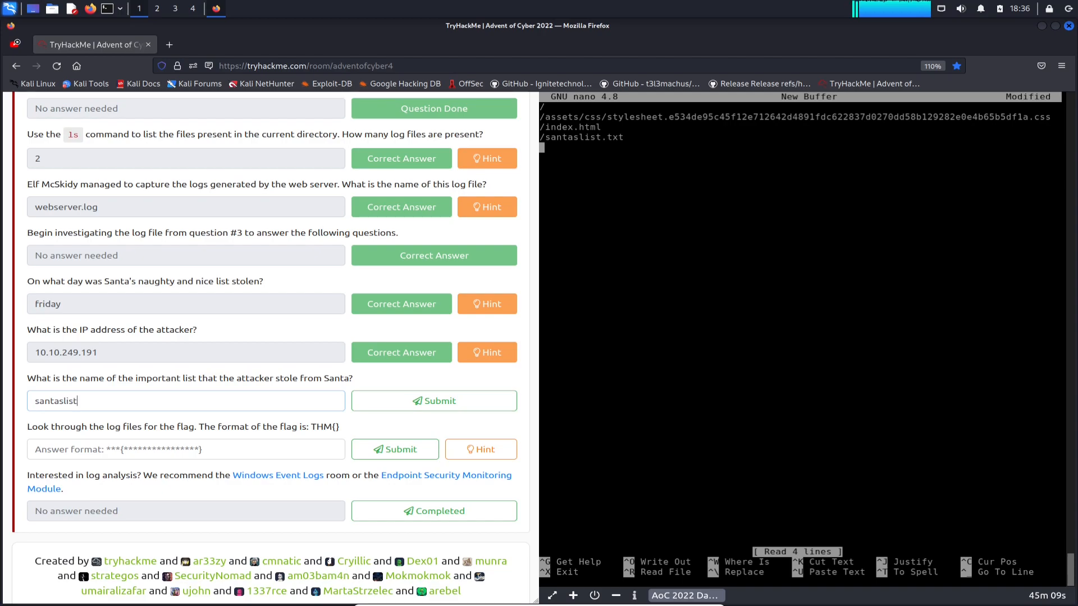
left_click(434, 401)
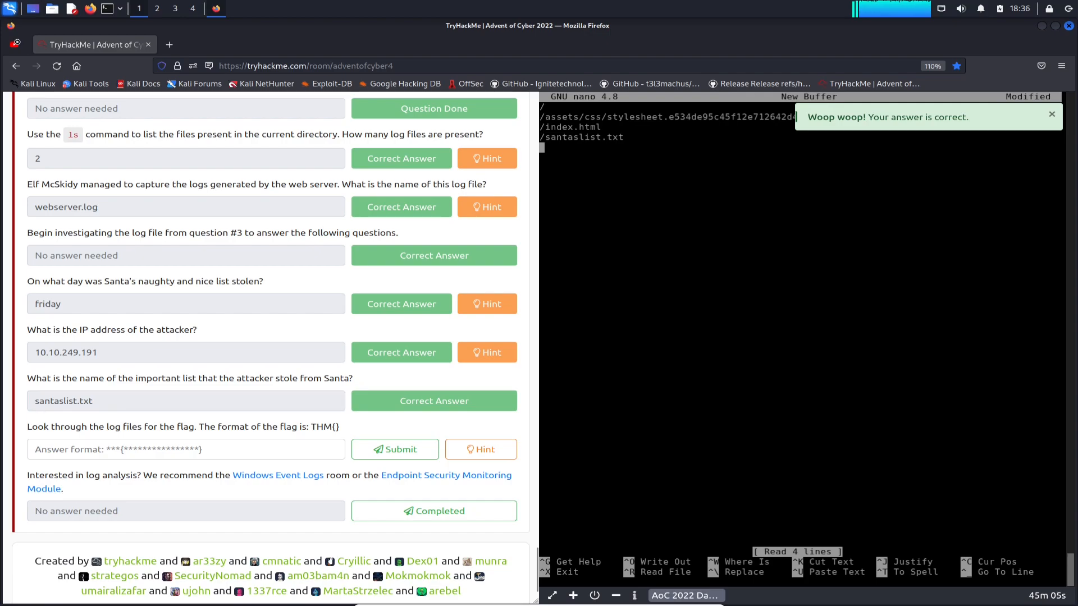
key("ctrl+x")
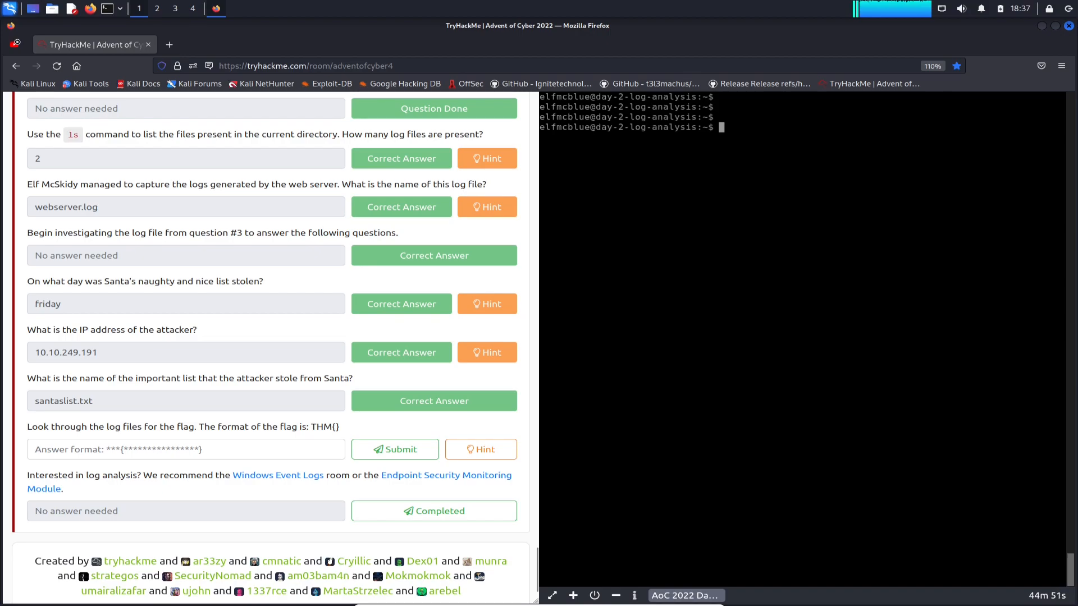
Step: Run cat * | grep -rn "THM{" to find the flag across all logs
double_click(325, 427)
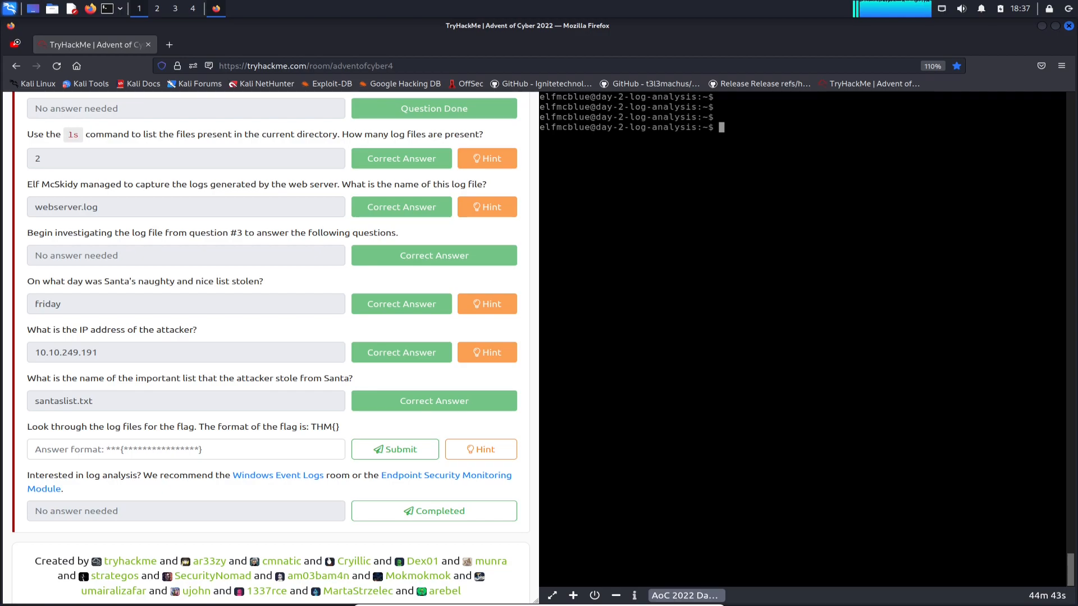
type("cat * | grep")
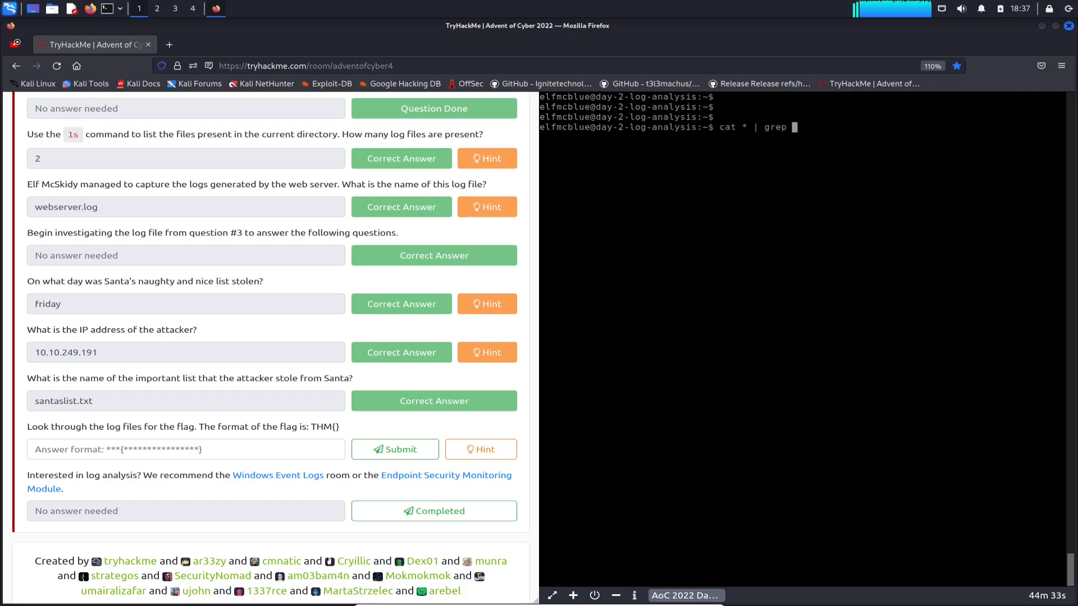
type("rn")
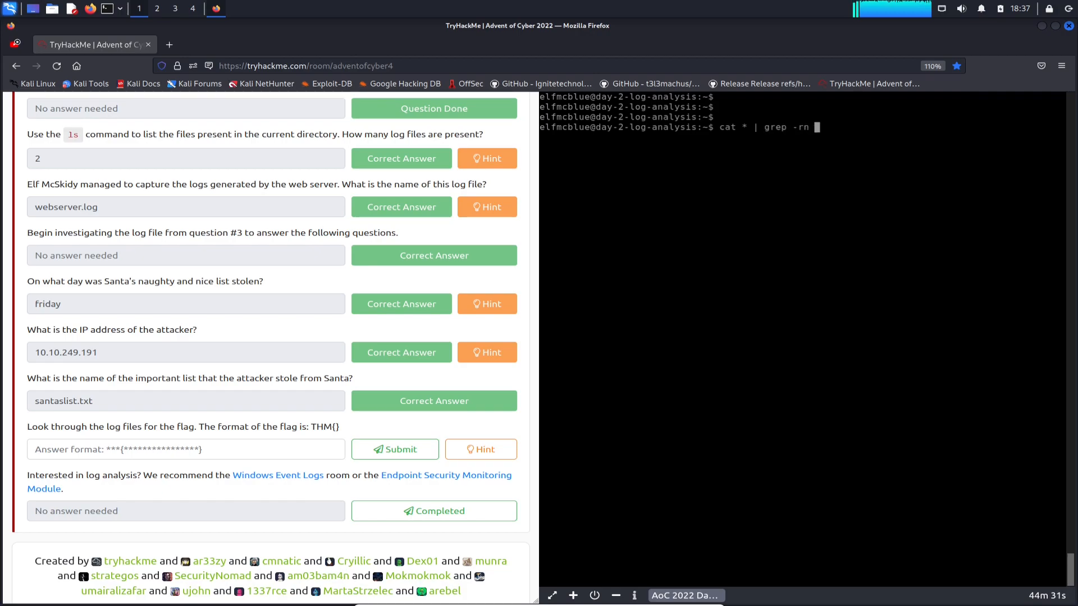
type("\"T")
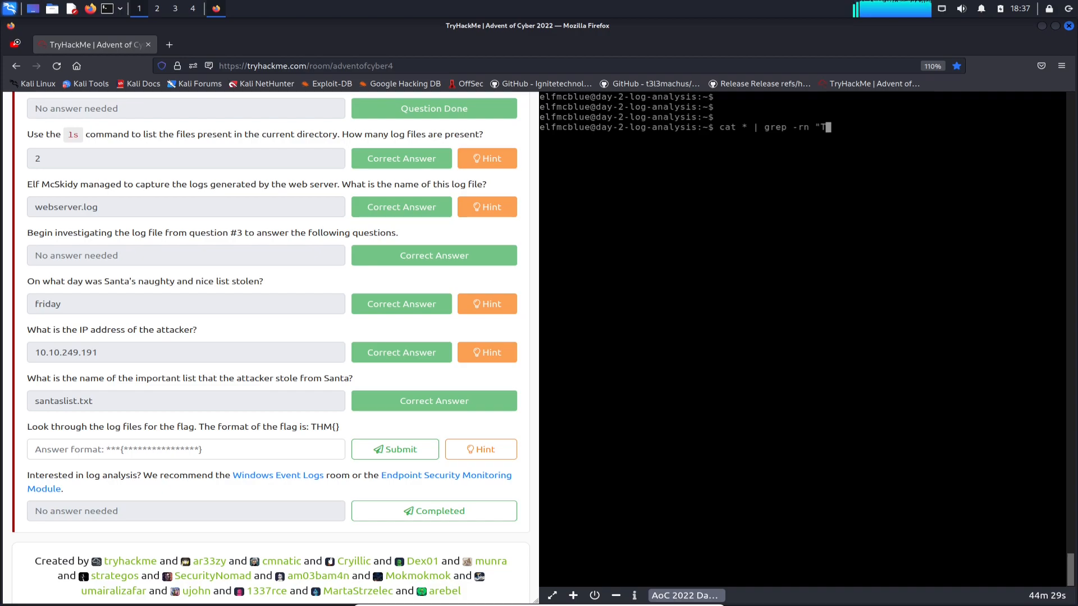
type("HM{")
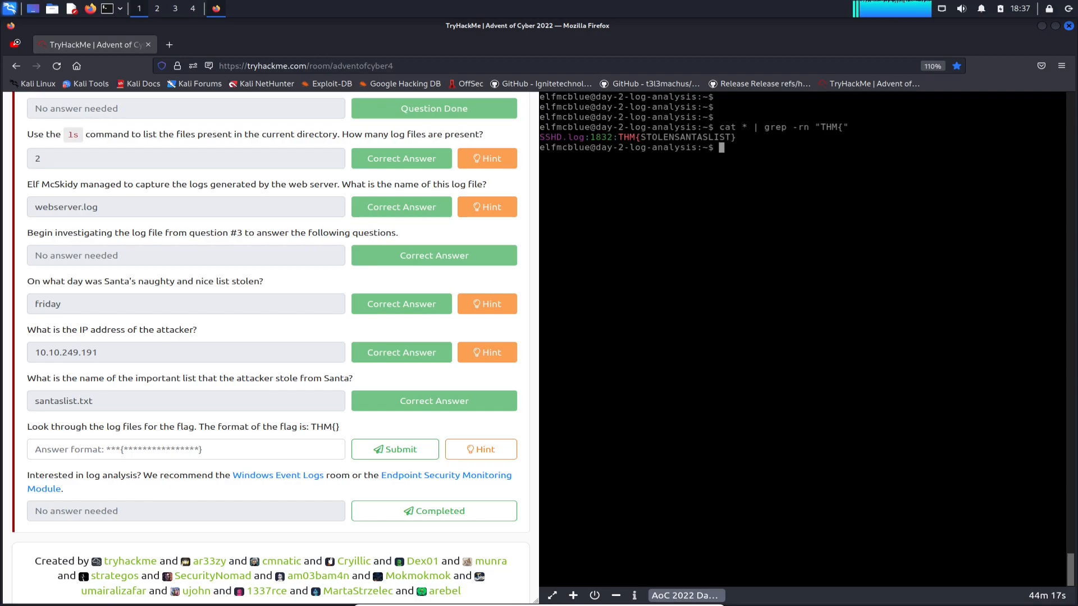
left_click_drag(615, 137, 734, 137)
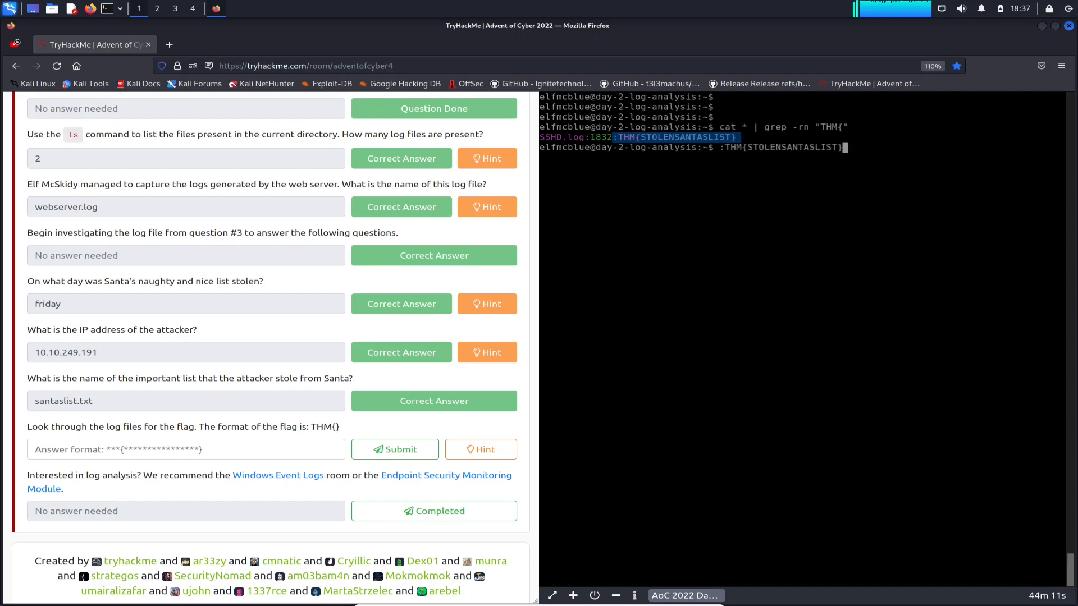
right_click(185, 449)
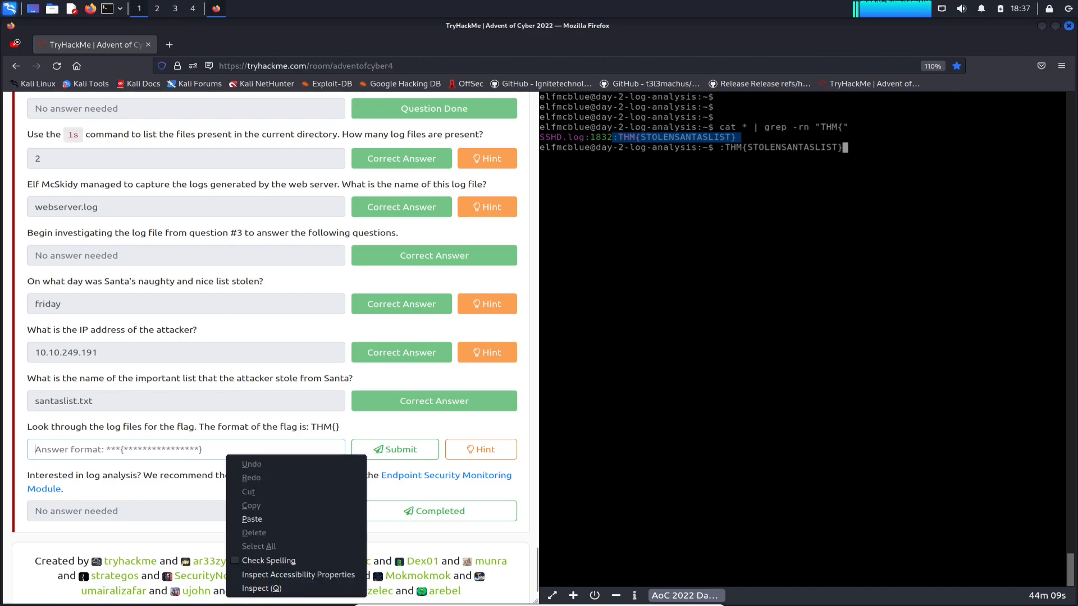
left_click(251, 519)
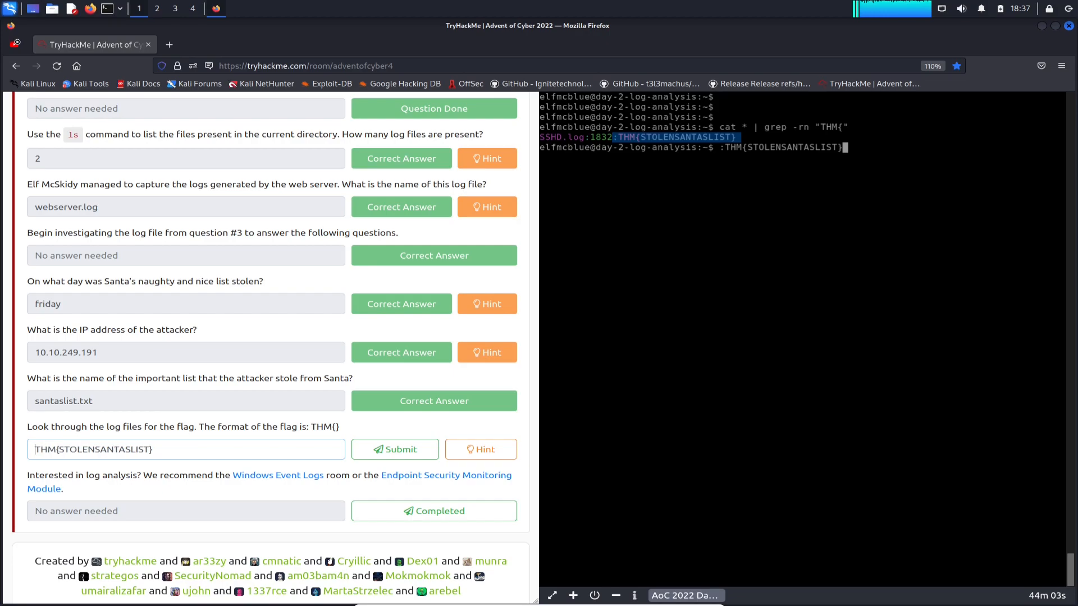
left_click(394, 449)
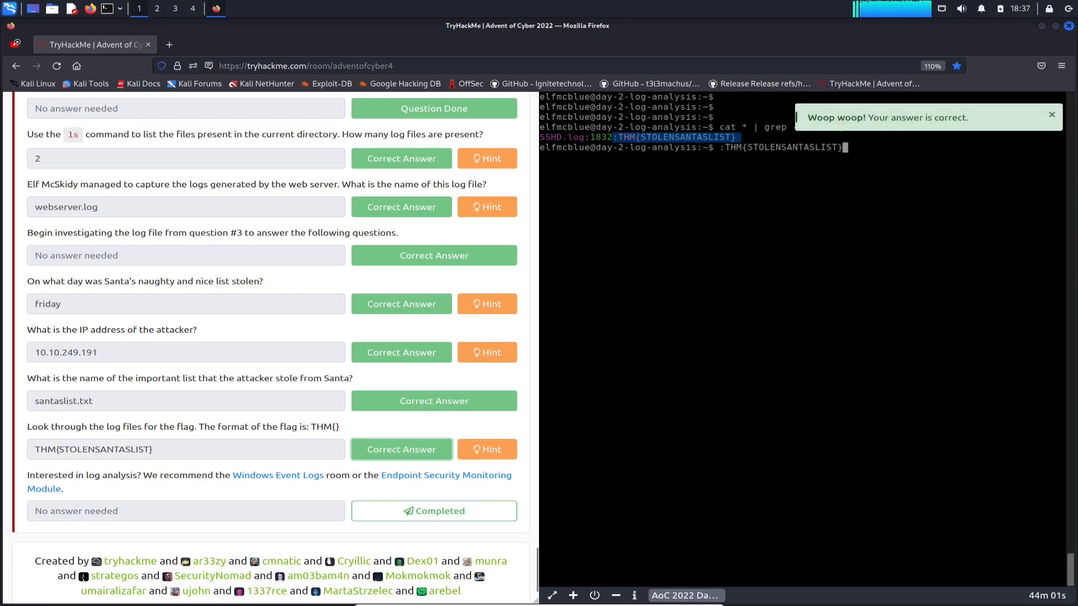
mouse_move(277, 474)
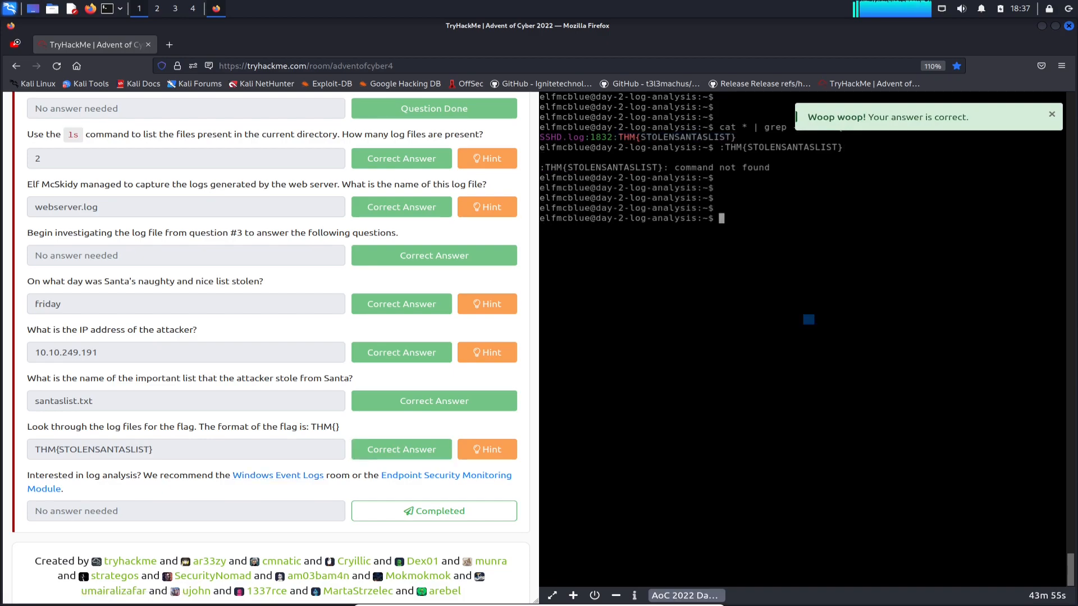
left_click(433, 510)
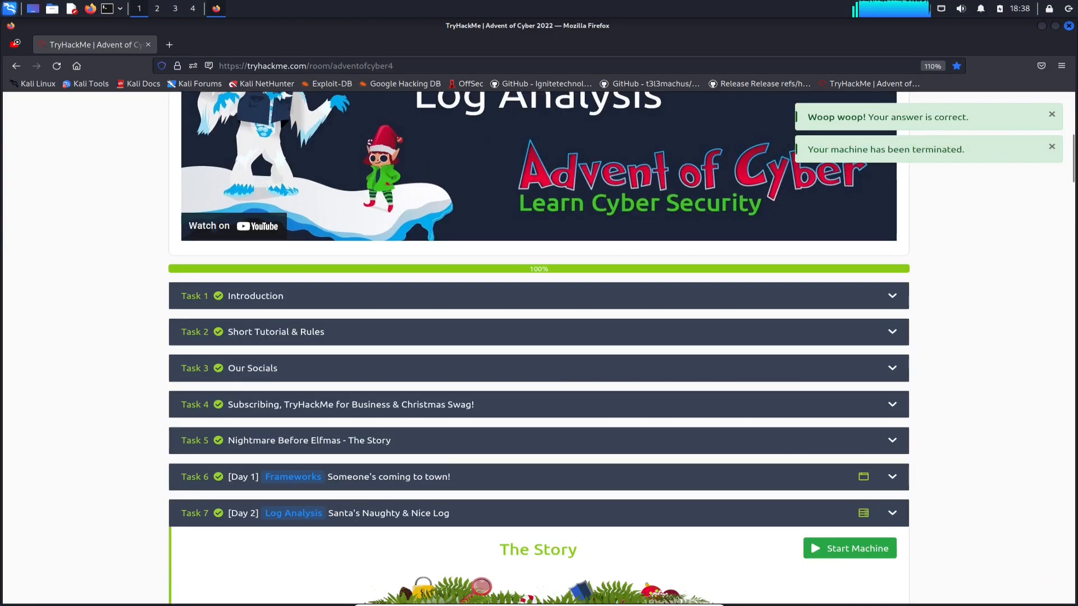
Step: Scroll the completed Day 2 task page showing 100% room progress
scroll("down", 3)
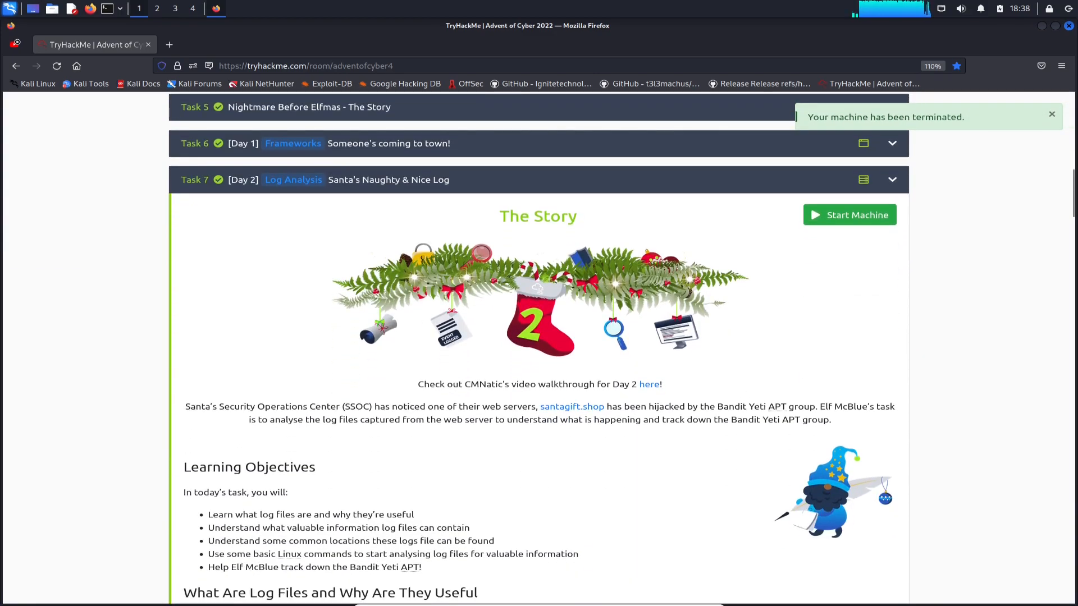